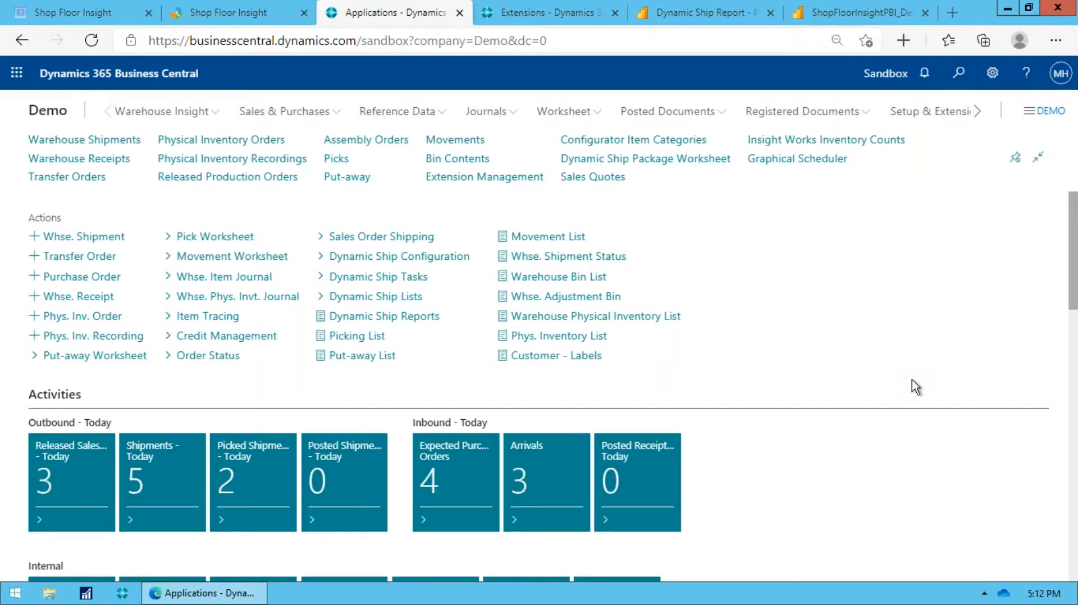
mouse_move(654, 269)
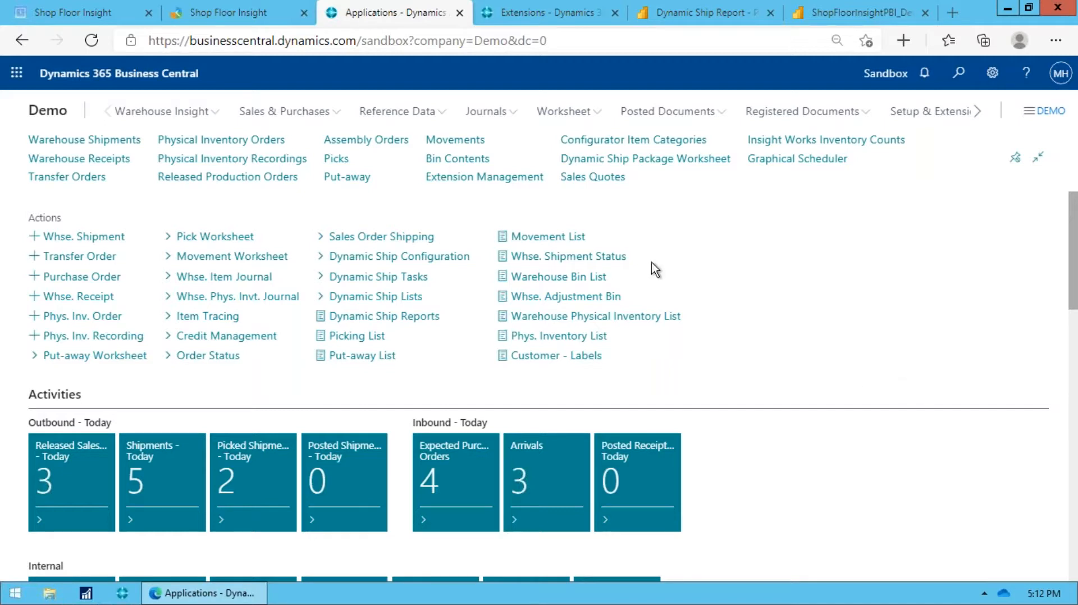
mouse_move(785, 307)
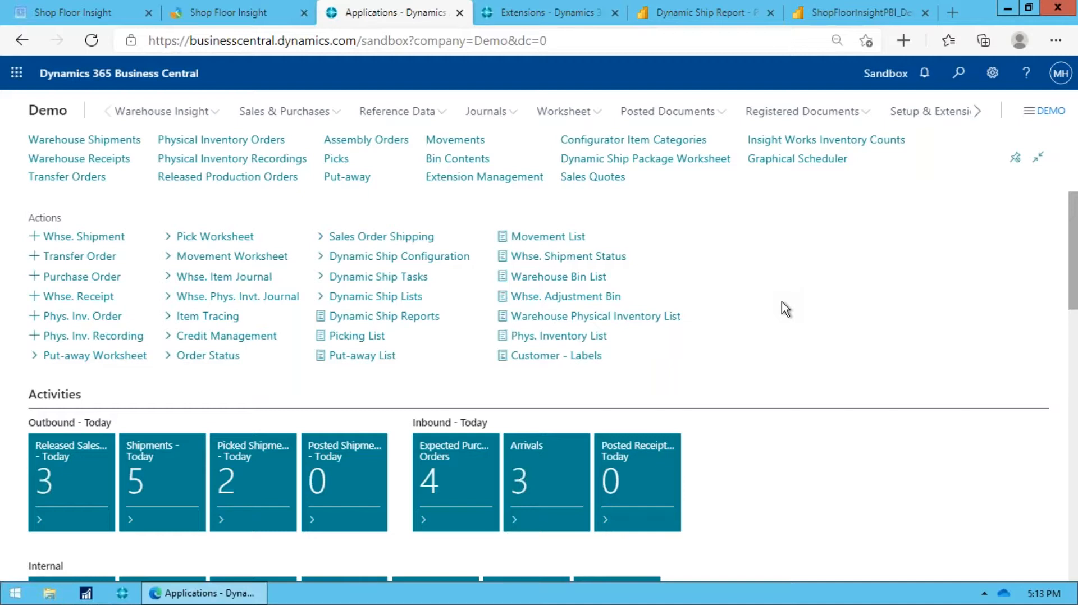
Search 'rel prod' and open released production order 101016 for the Touring Bicycle.
left_click(957, 74)
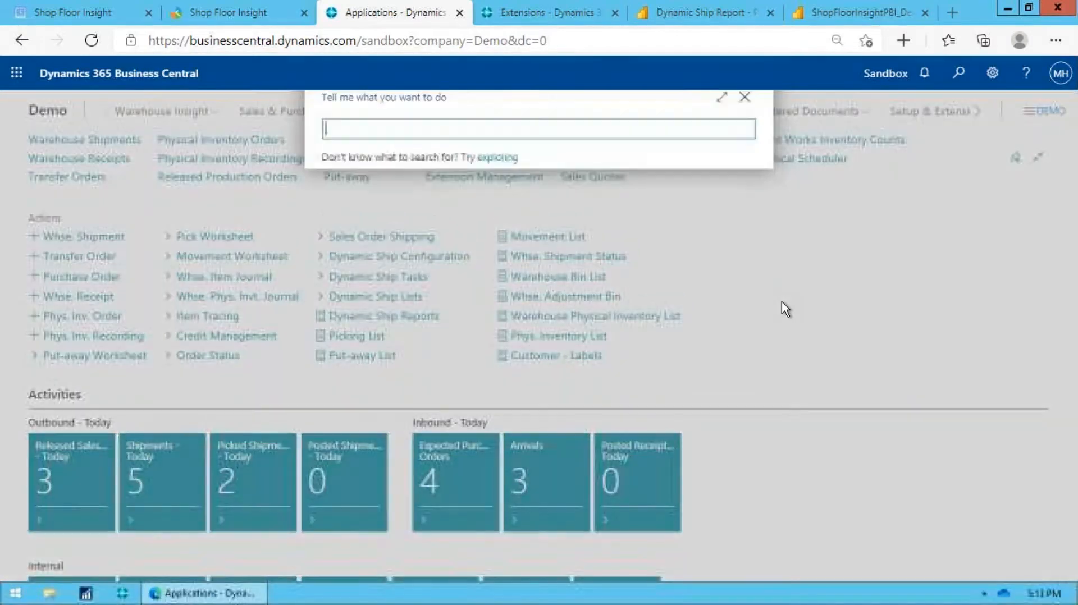
type("rel prod")
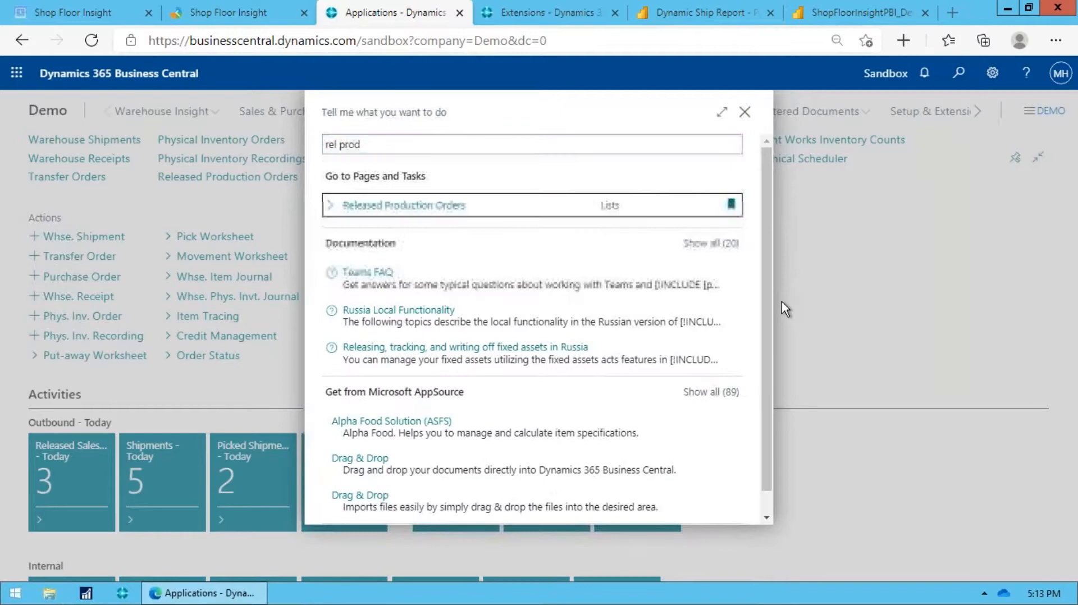
left_click(403, 205)
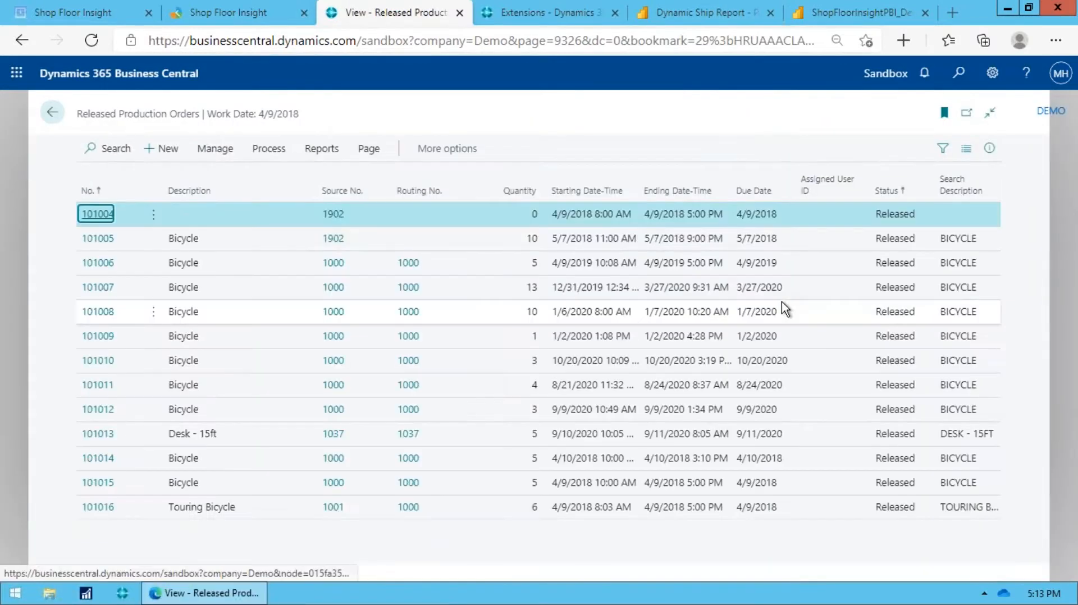
left_click(97, 458)
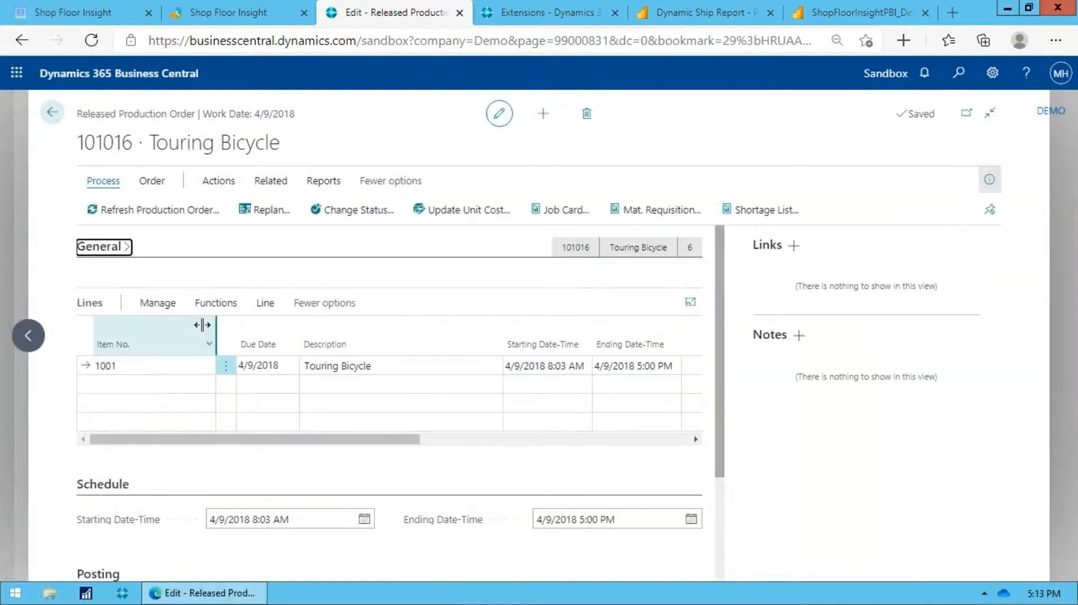
Review the Touring Bicycle line's components, then return to its item tracking.
left_click(129, 366)
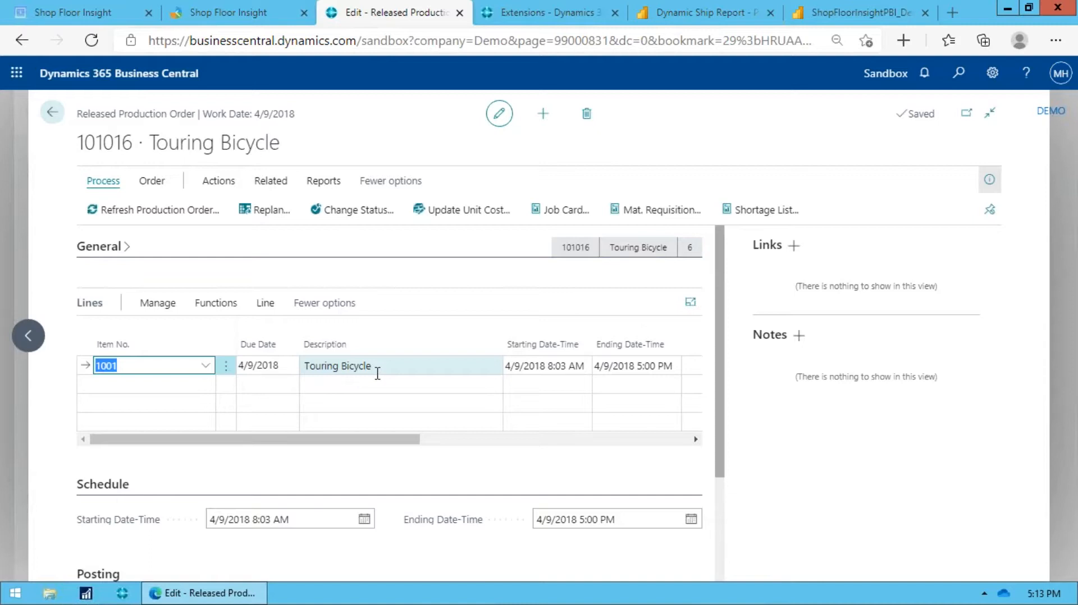
left_click(265, 303)
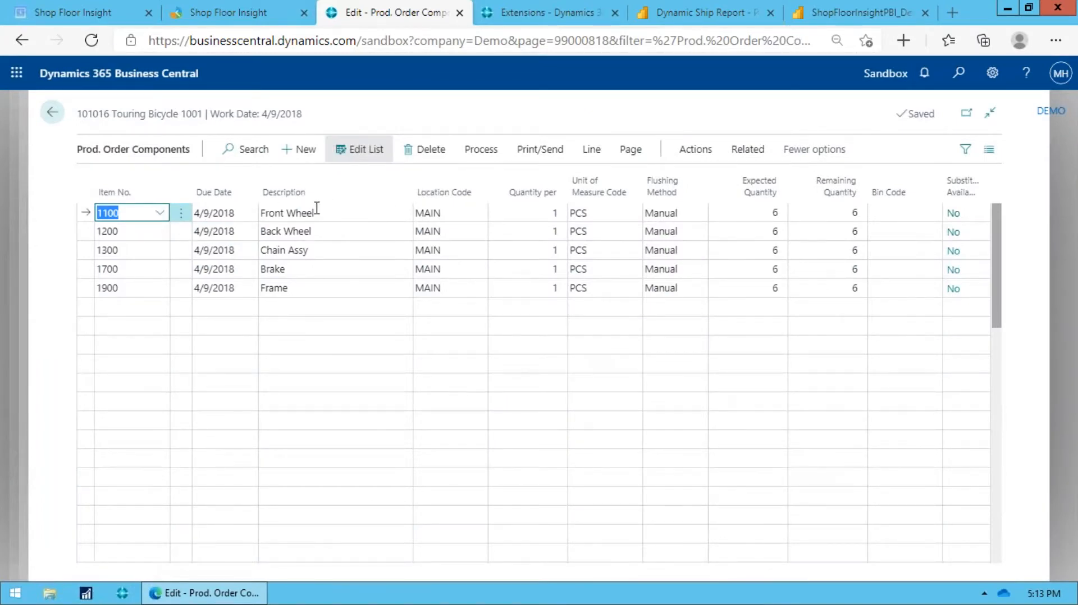
mouse_move(161, 232)
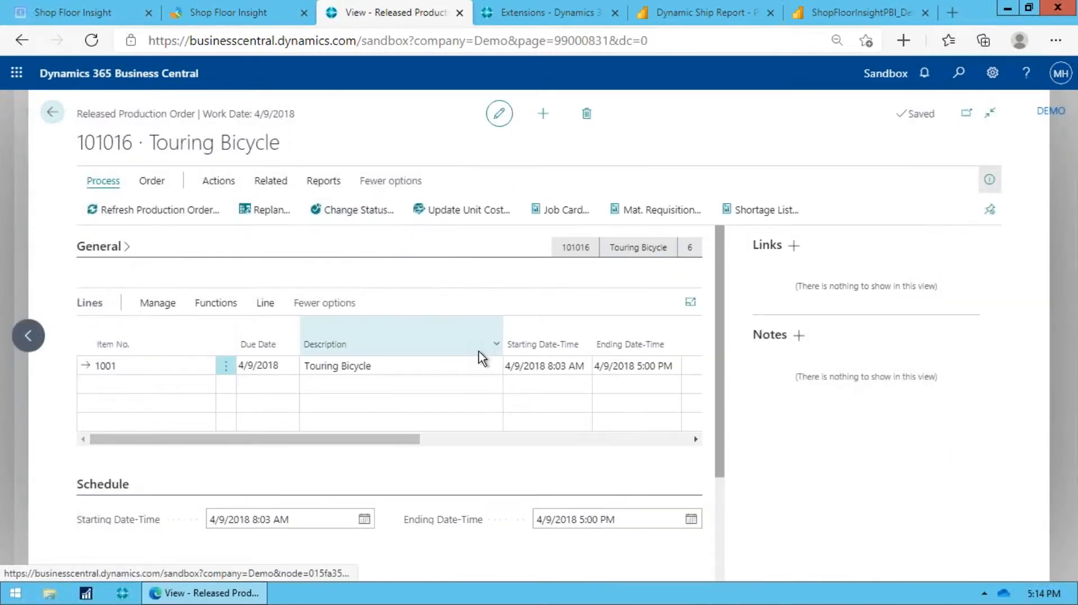
mouse_move(127, 346)
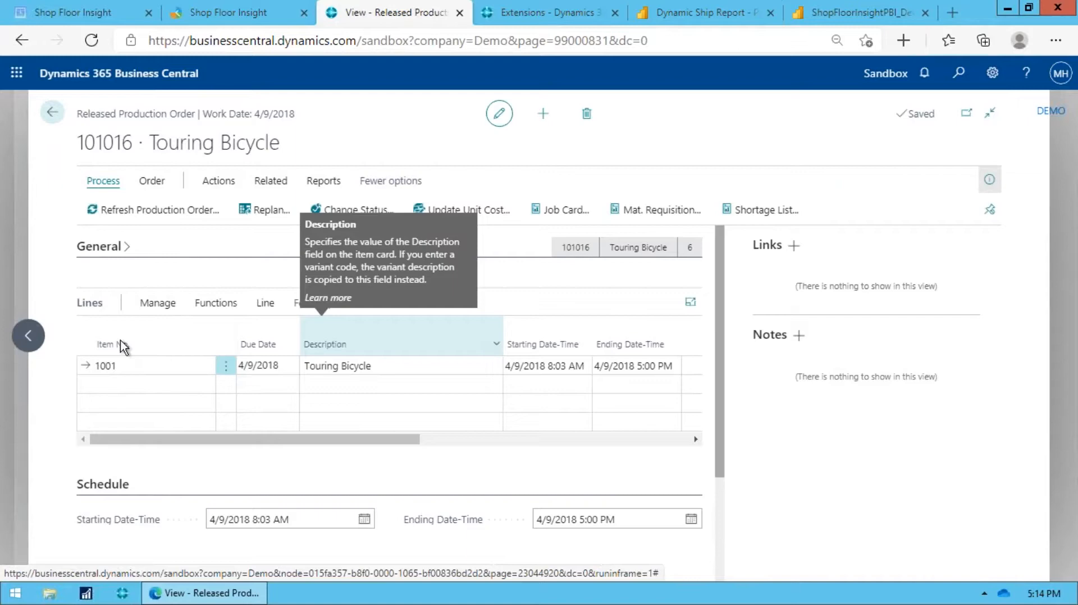
left_click(140, 365)
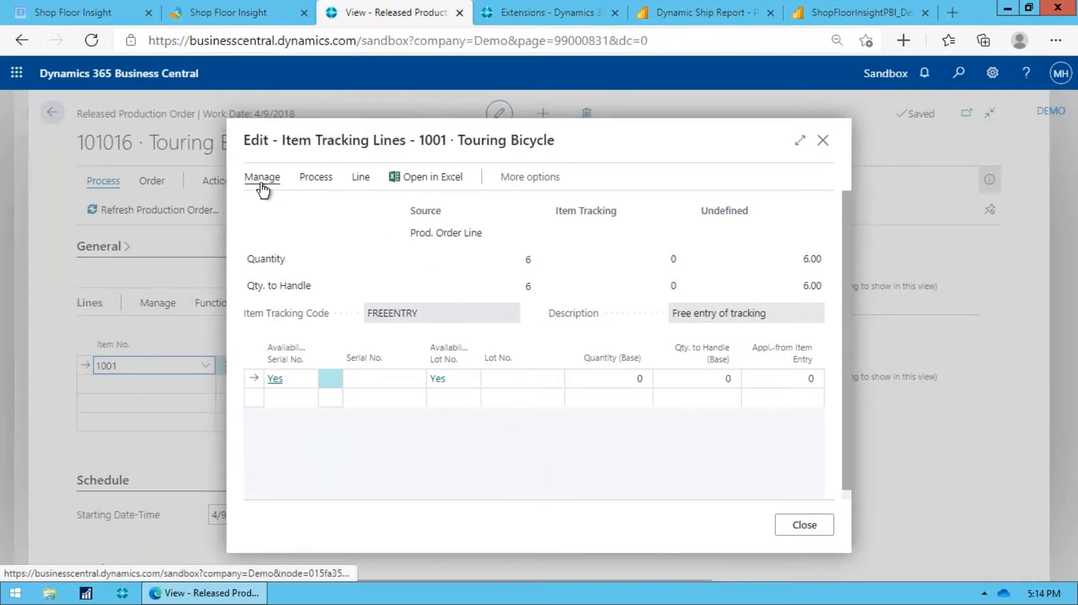
Assign serial numbers SN00023–SN00028 to the six Touring Bicycles and close tracking.
left_click(315, 177)
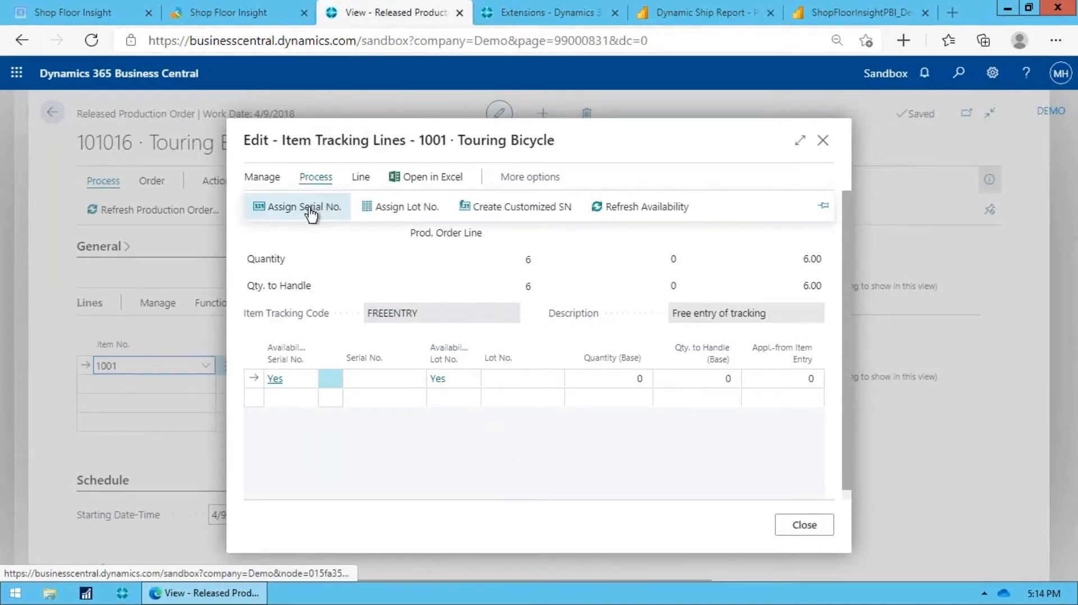
left_click(303, 206)
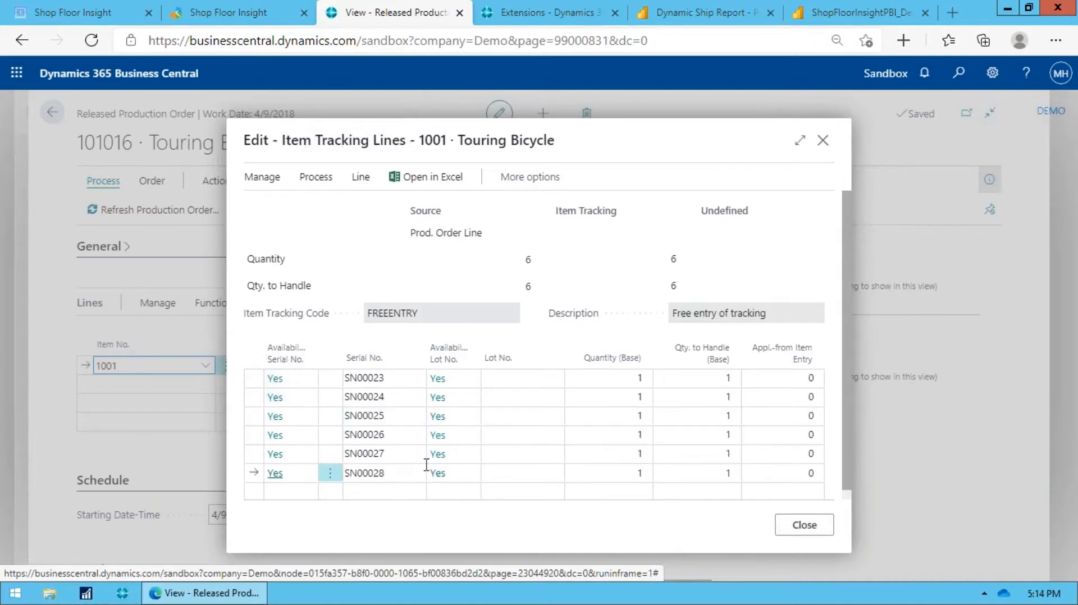
left_click(375, 473)
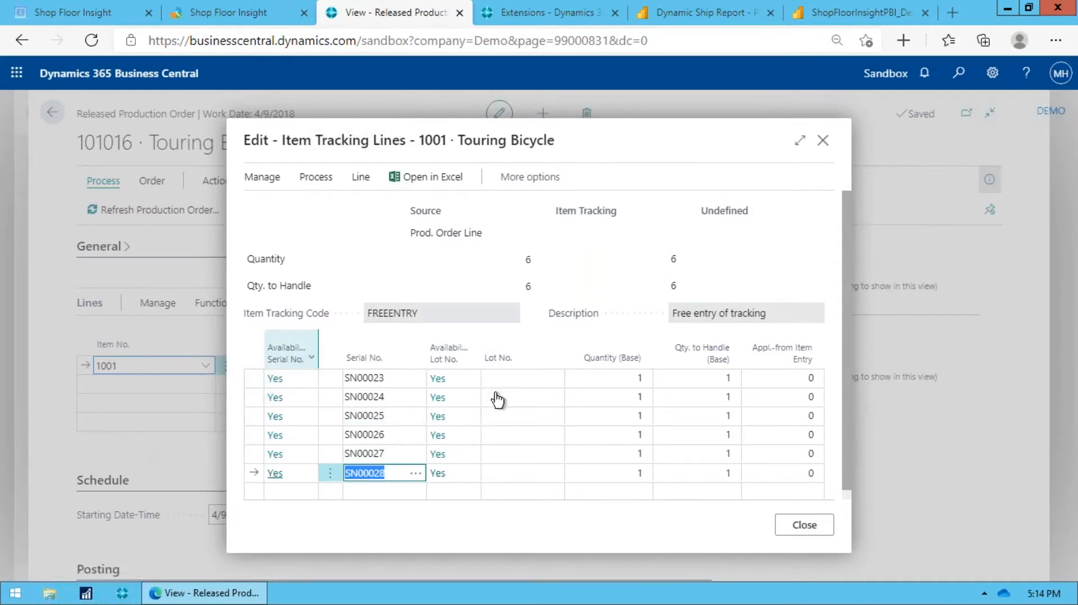
mouse_move(188, 357)
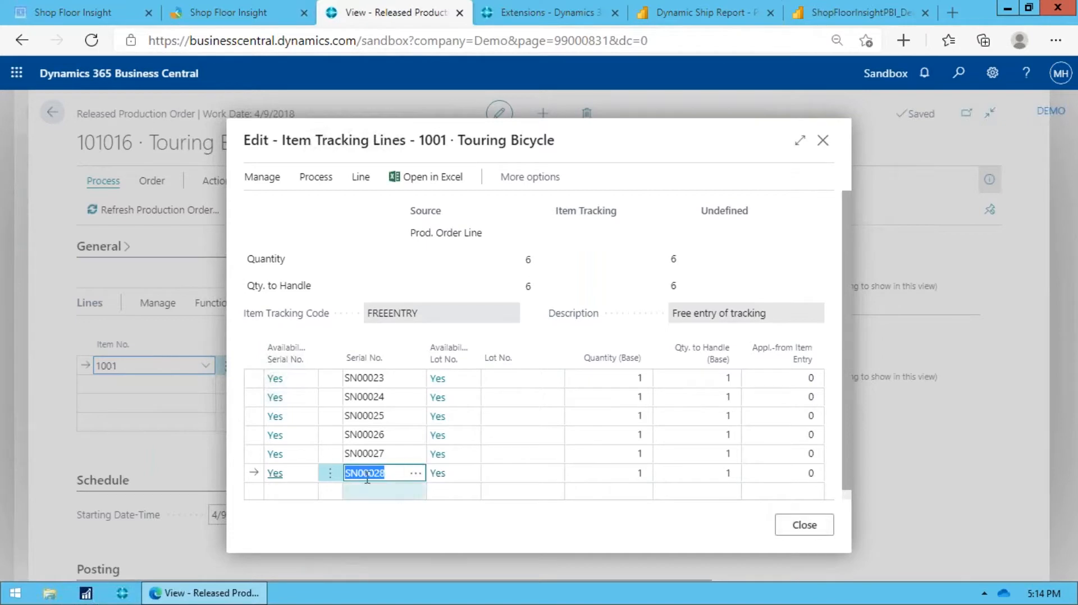
left_click(804, 524)
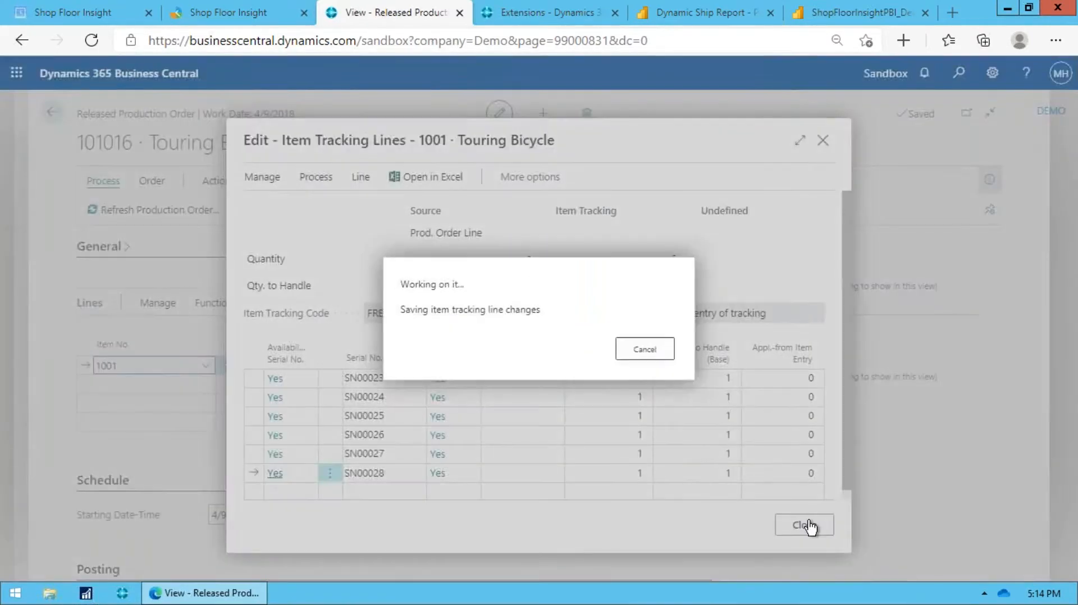
left_click(804, 524)
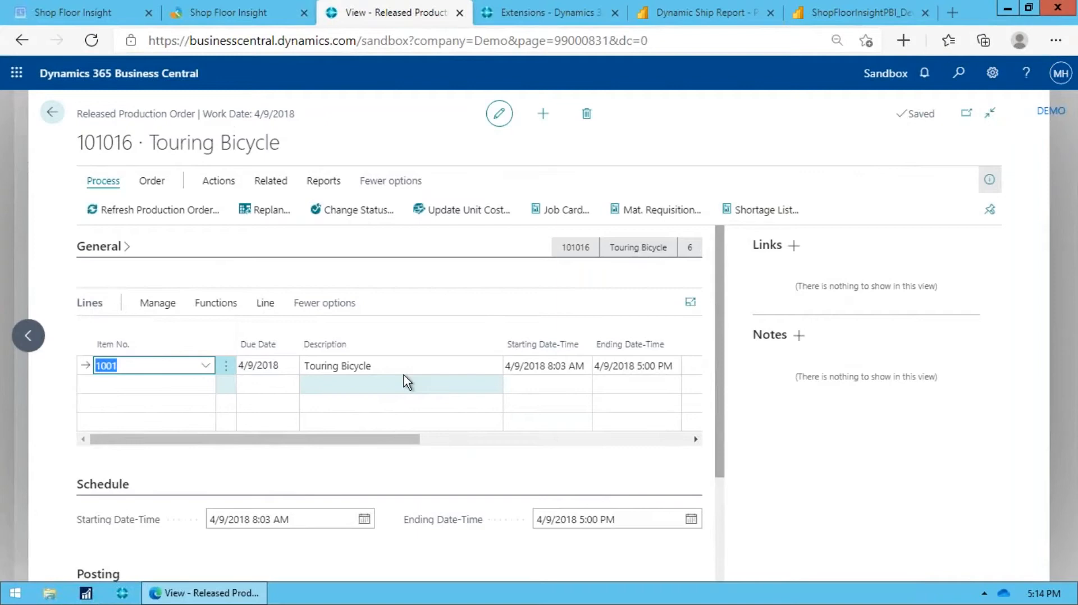
mouse_move(804, 367)
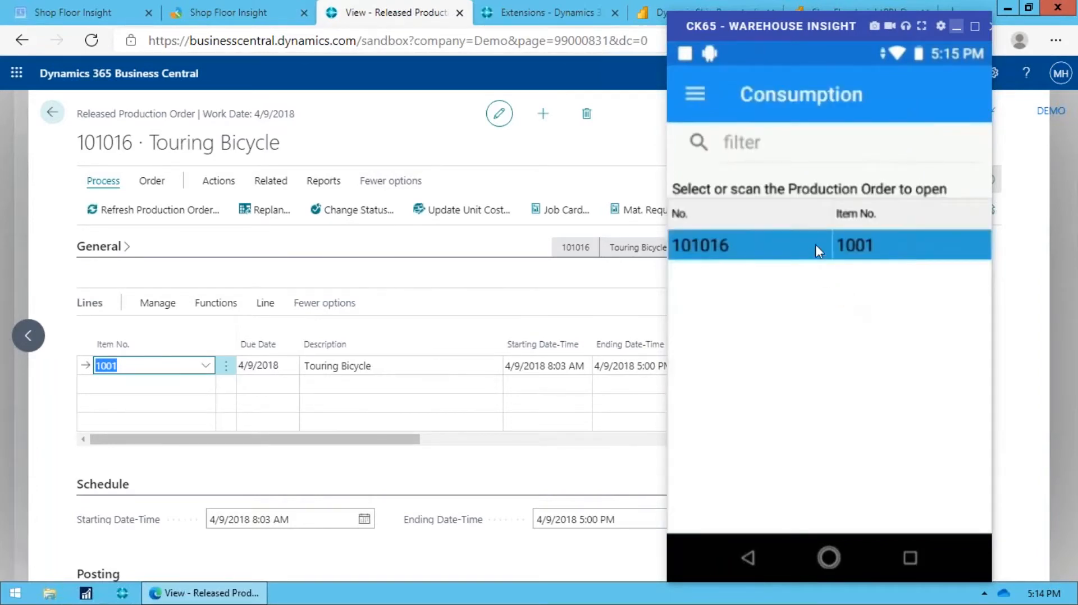
mouse_move(768, 267)
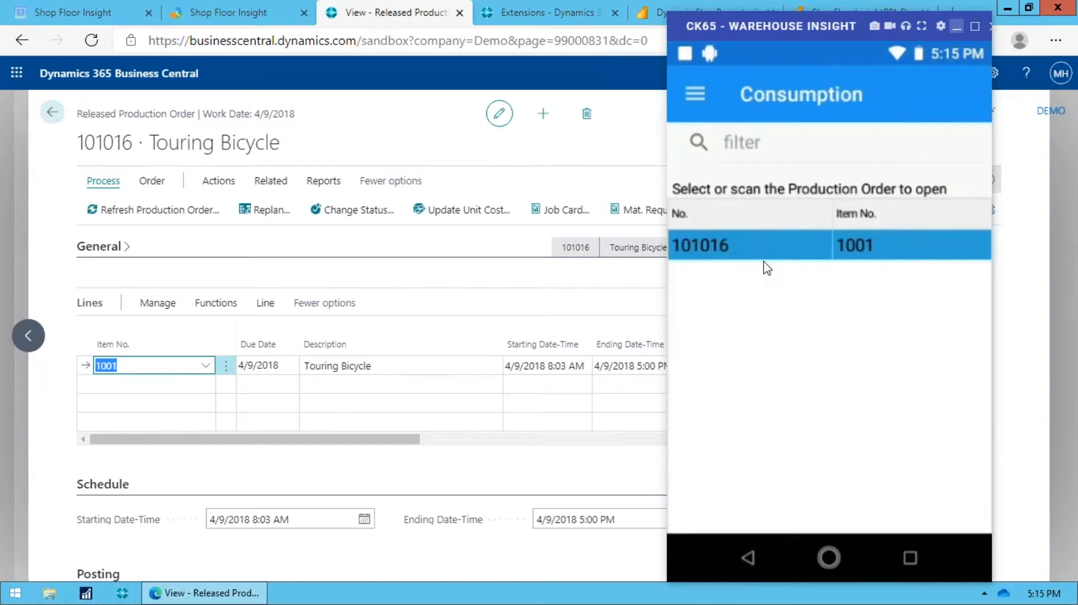
Open production order 101016's Consumption BOM on the CK65 handheld.
left_click(749, 245)
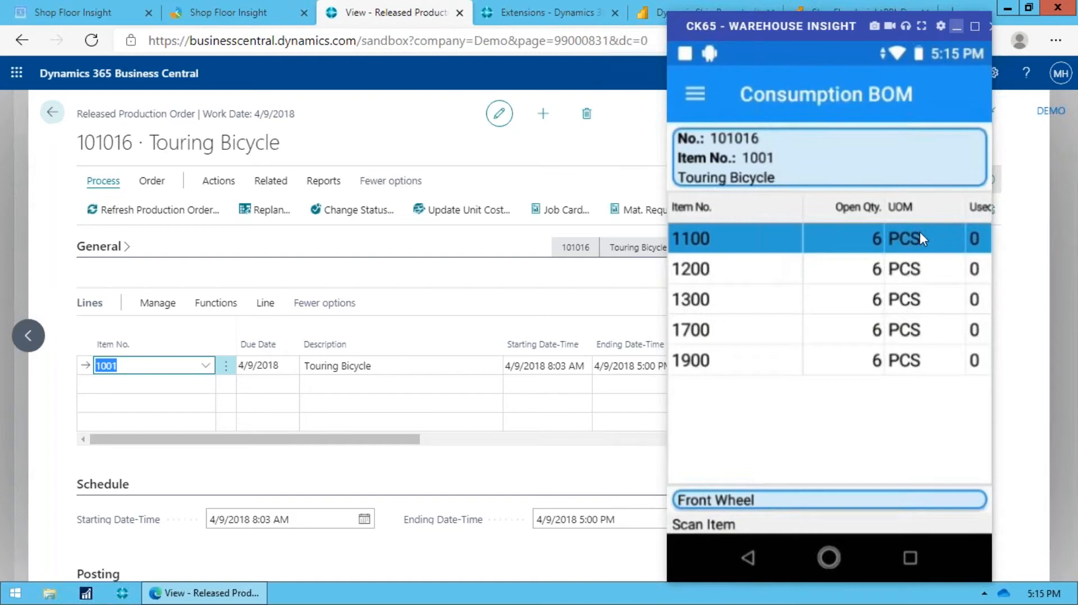
mouse_move(691, 259)
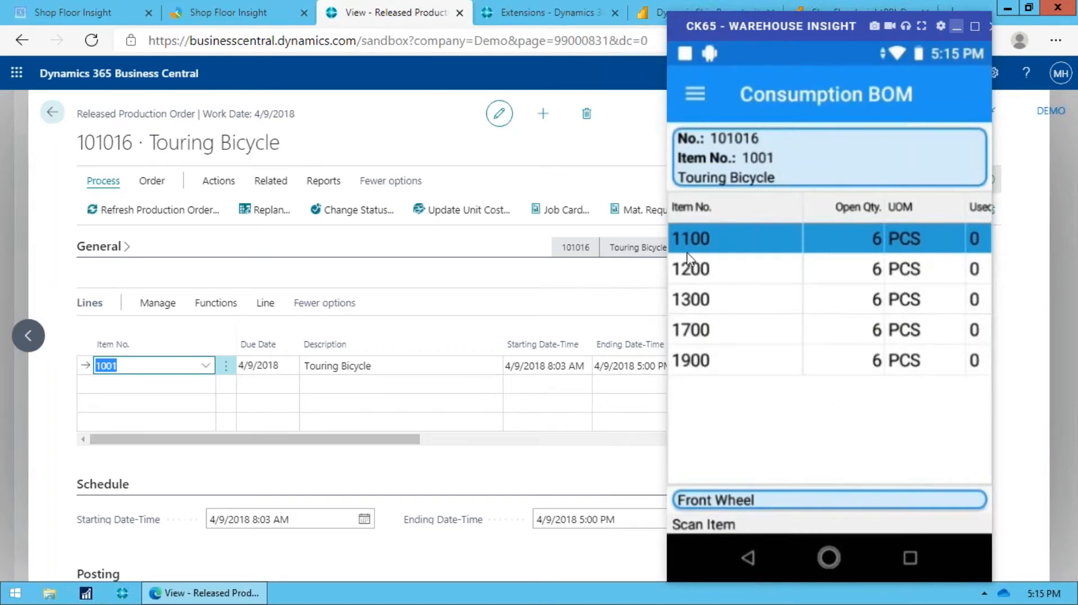
mouse_move(720, 164)
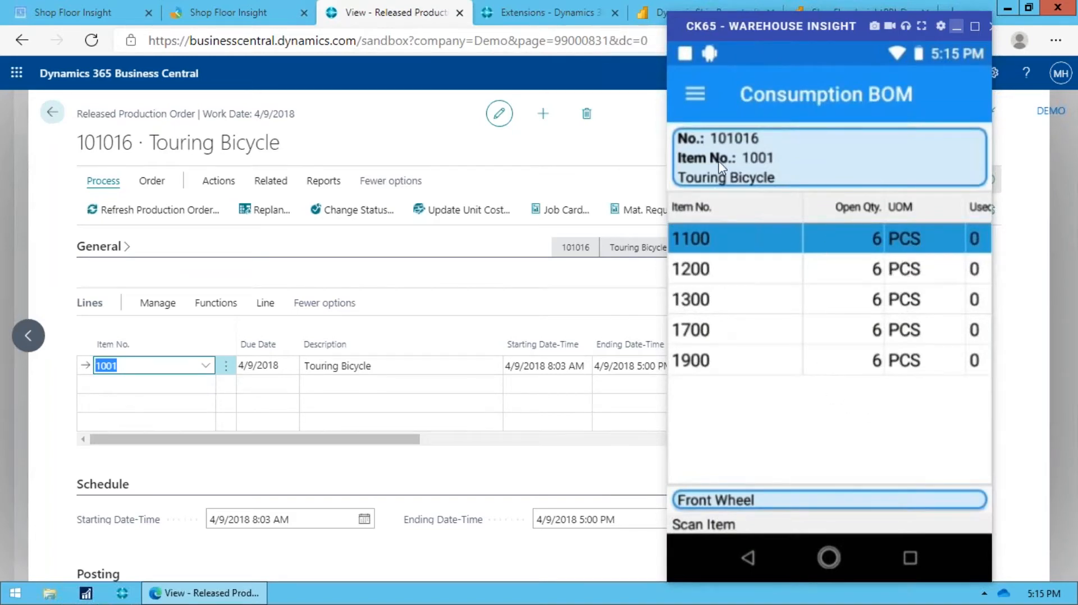
mouse_move(861, 378)
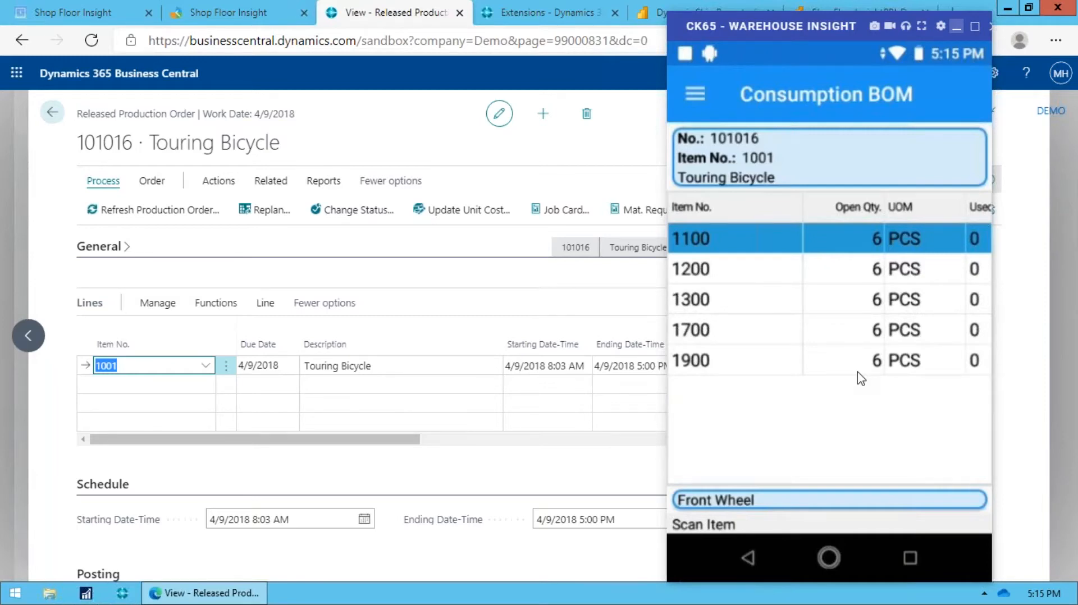
mouse_move(917, 320)
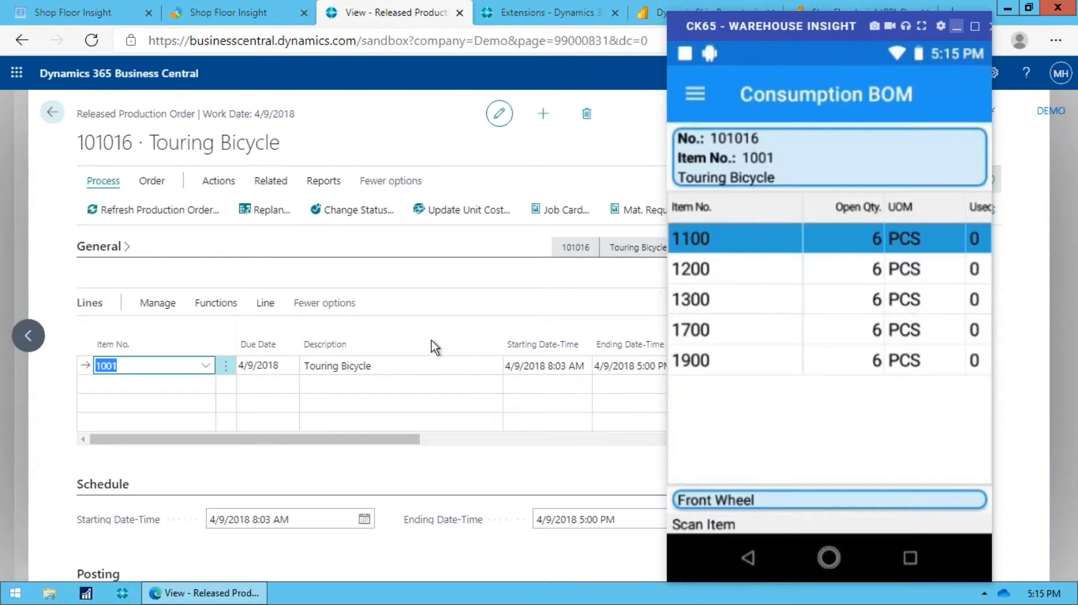
mouse_move(417, 403)
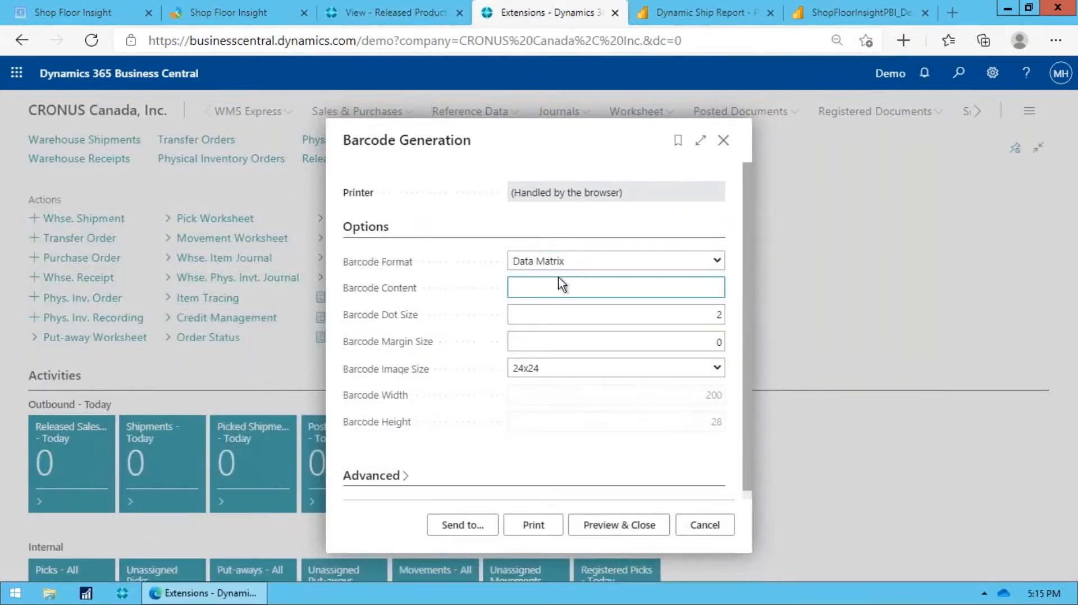
type("%P%1")
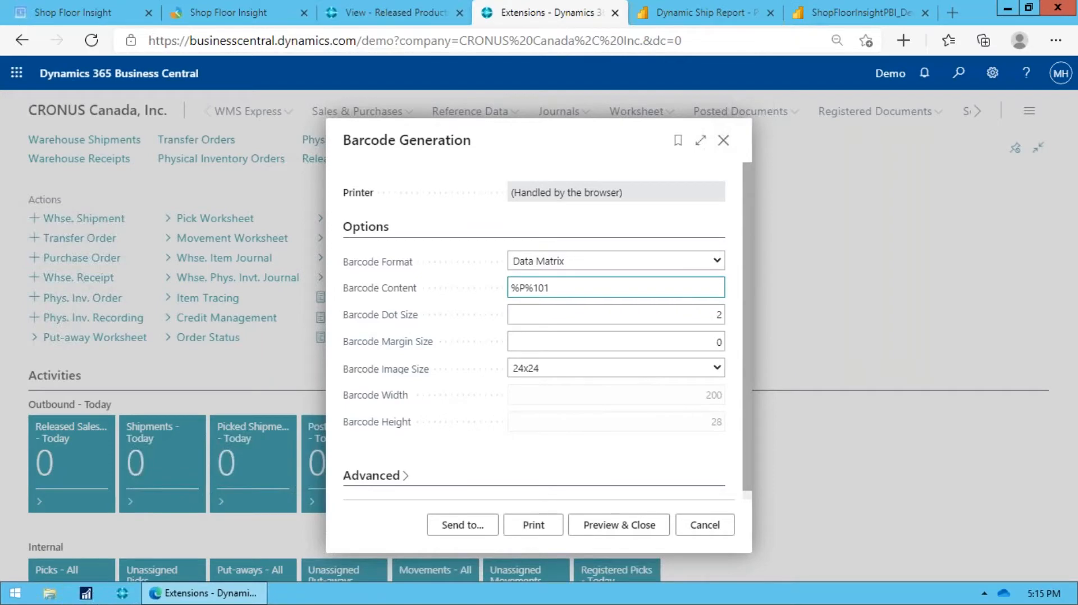
type("016")
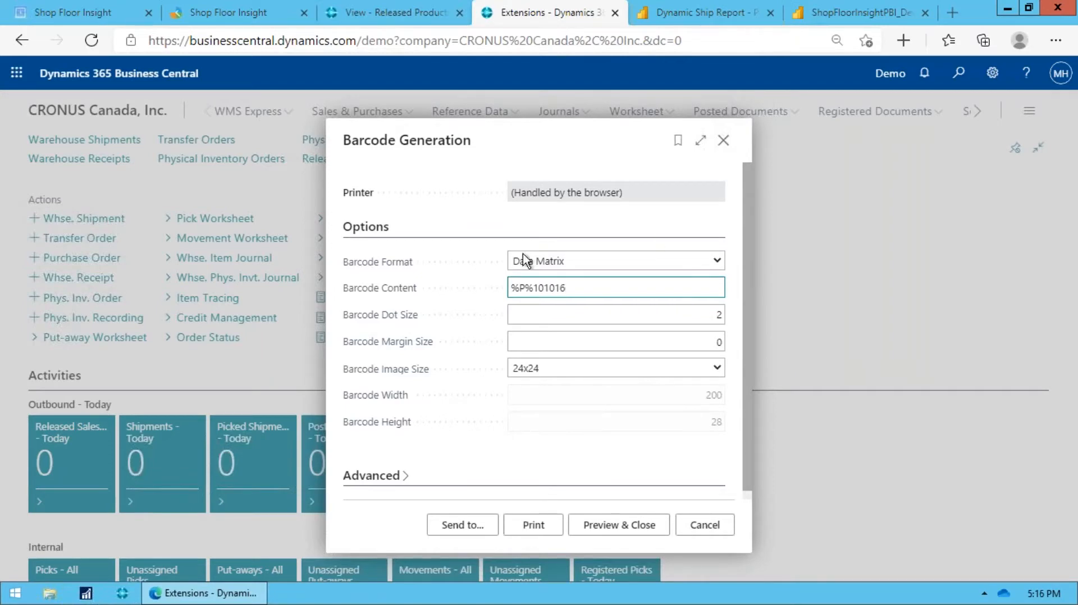
left_click(615, 342)
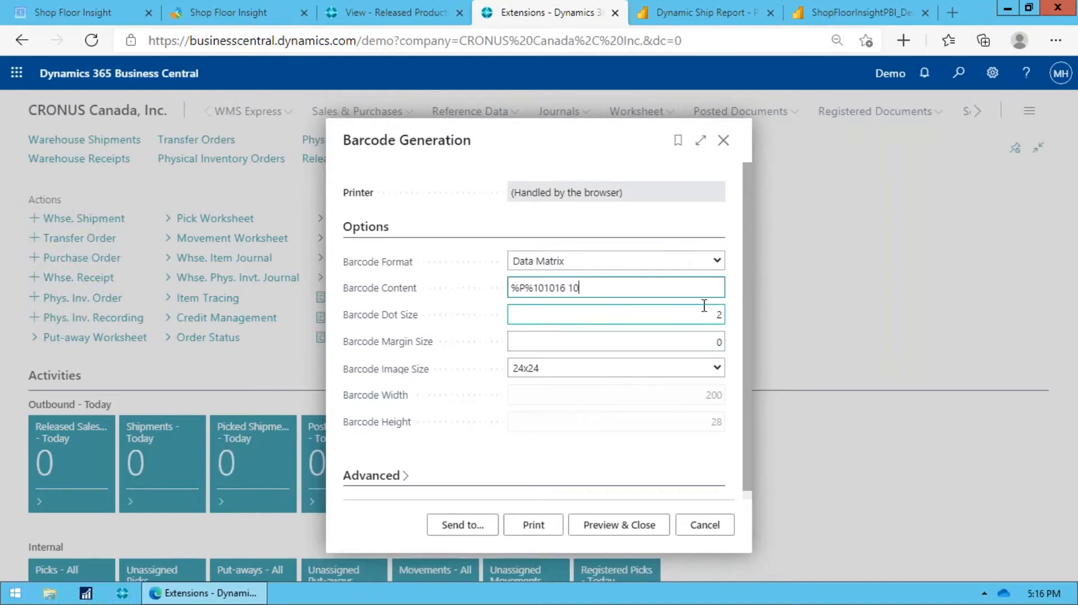
type("000")
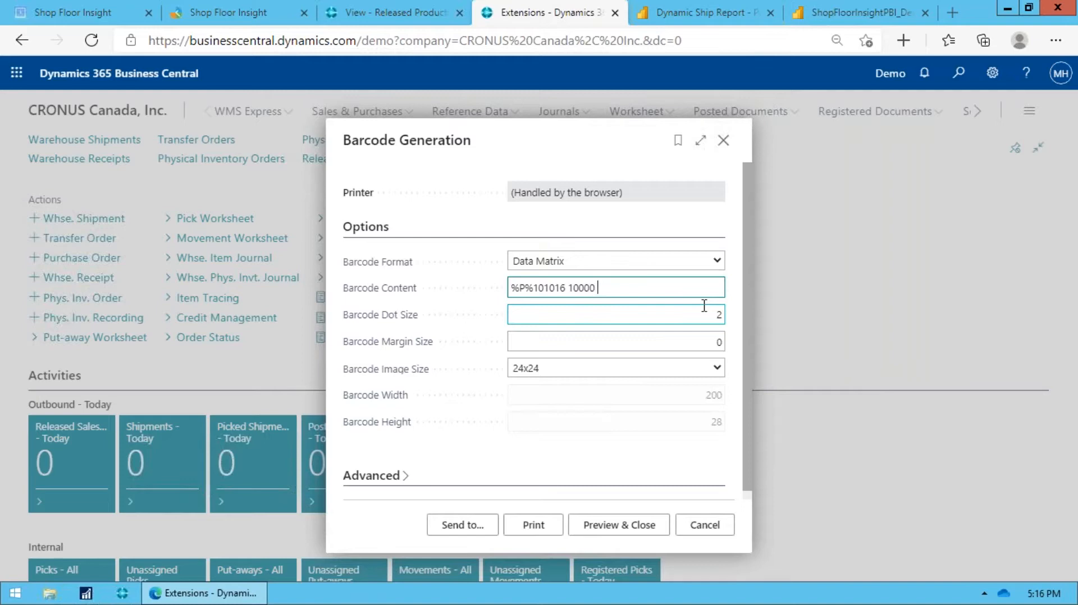
type("SN:SN00028")
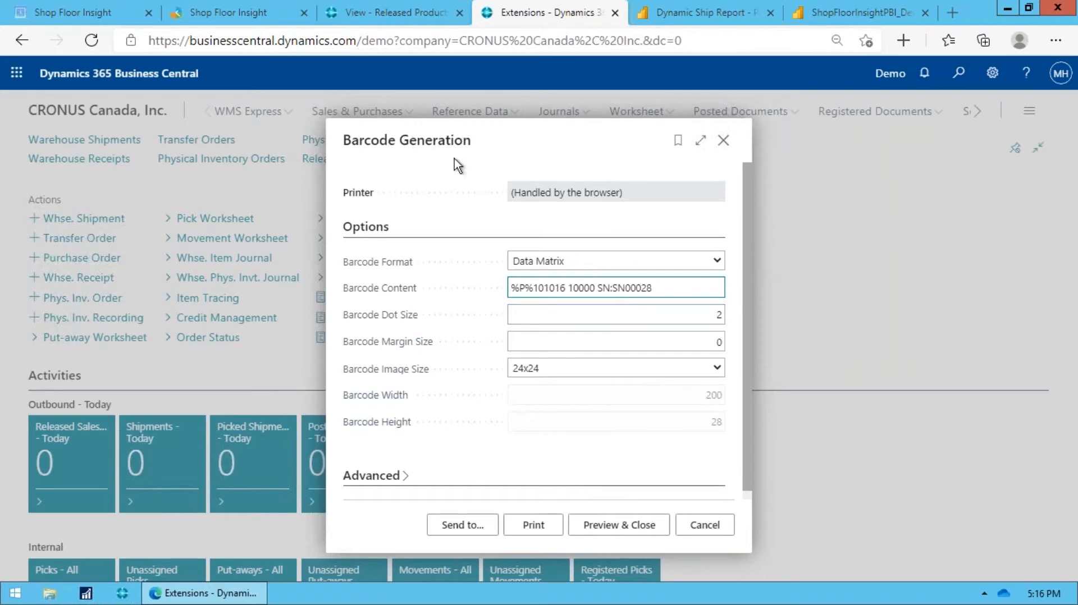
mouse_move(499, 178)
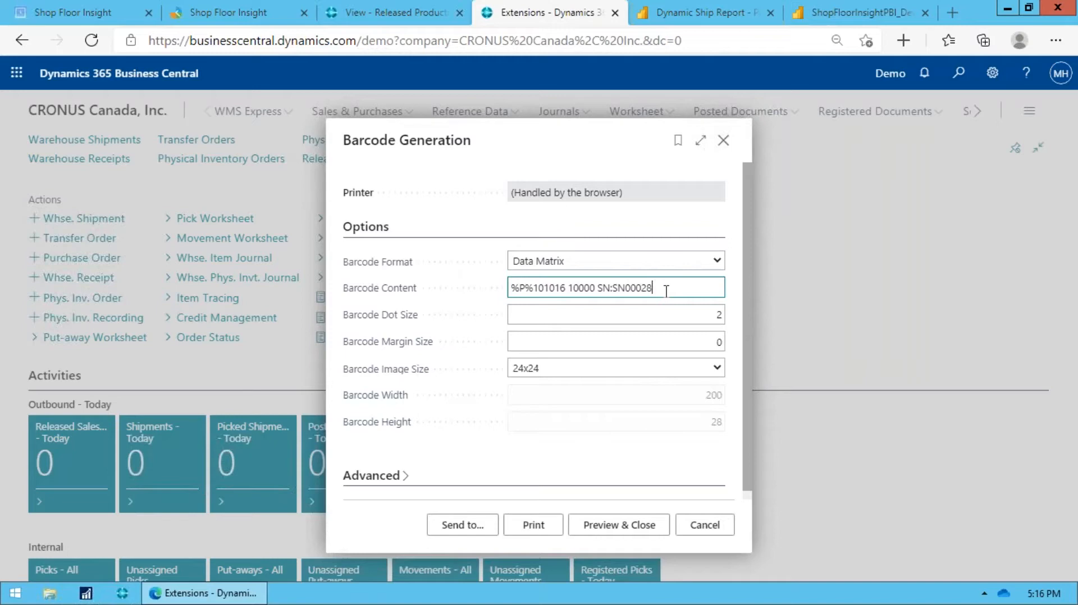
mouse_move(672, 286)
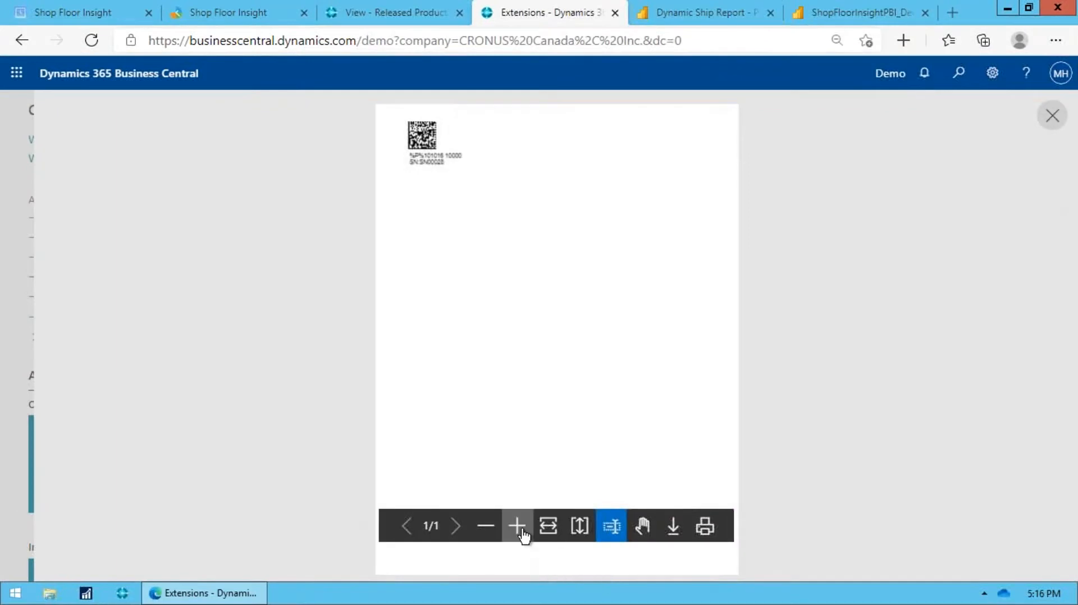
Preview the SN00028 Data Matrix label for order 101016 and zoom in.
left_click(518, 527)
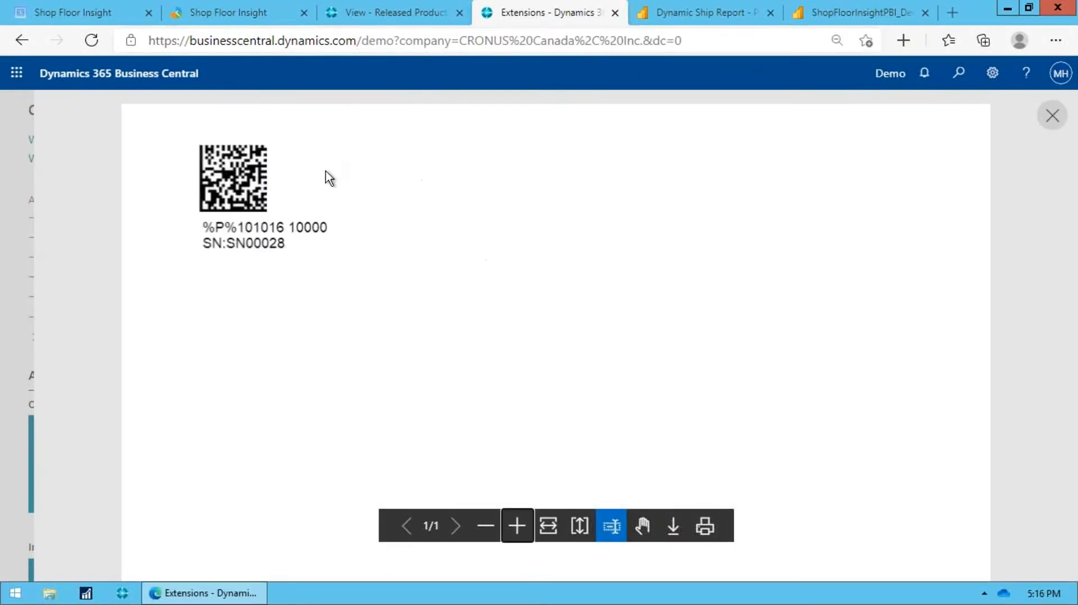
mouse_move(858, 591)
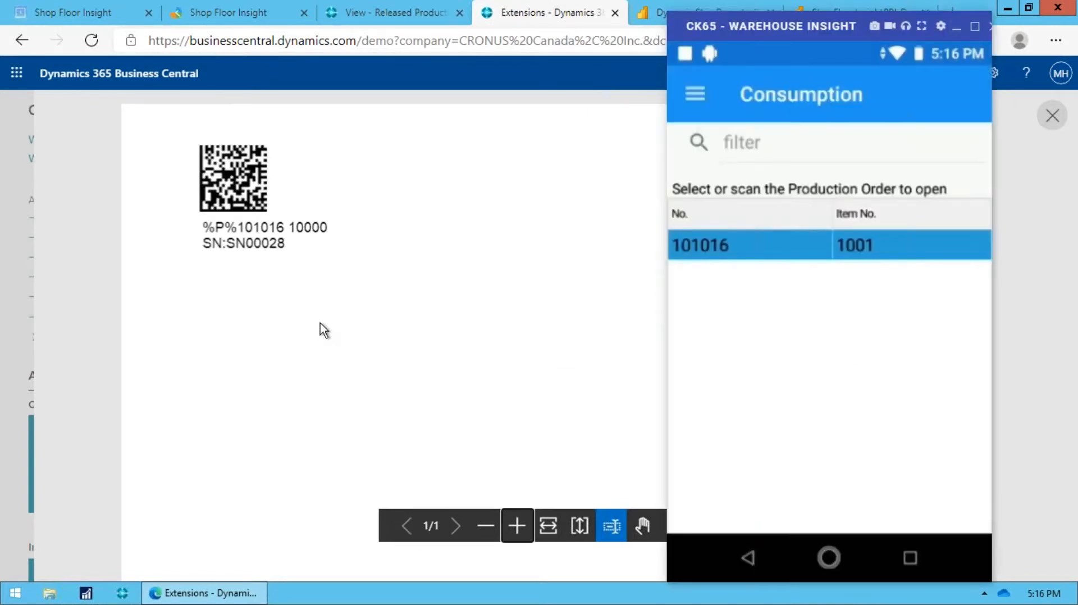
mouse_move(329, 324)
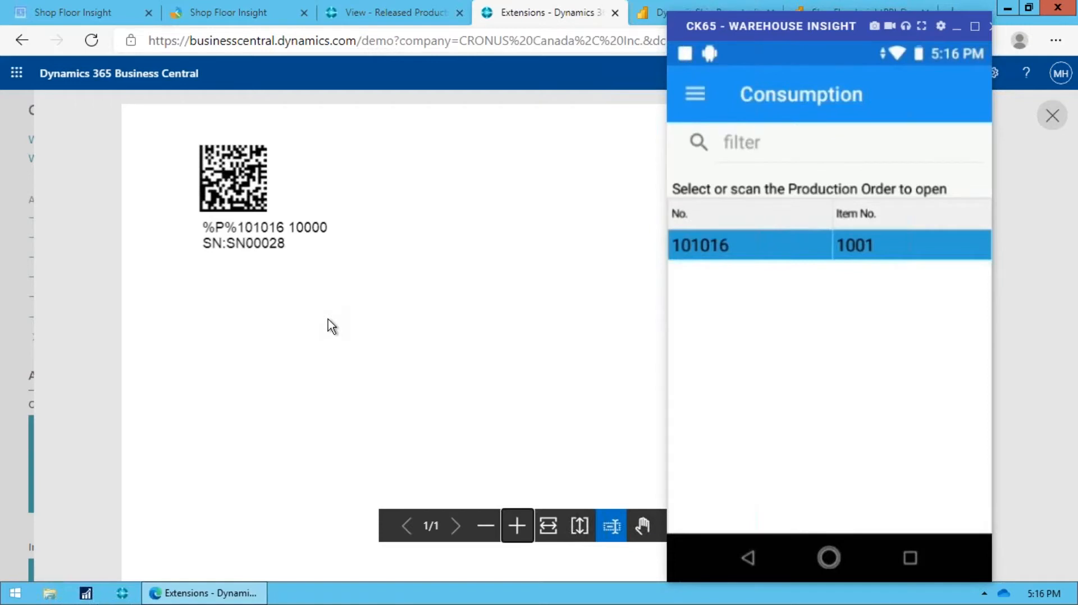
Open order 101016 in handheld Consumption to consume Front Wheel SN500979.
left_click(700, 245)
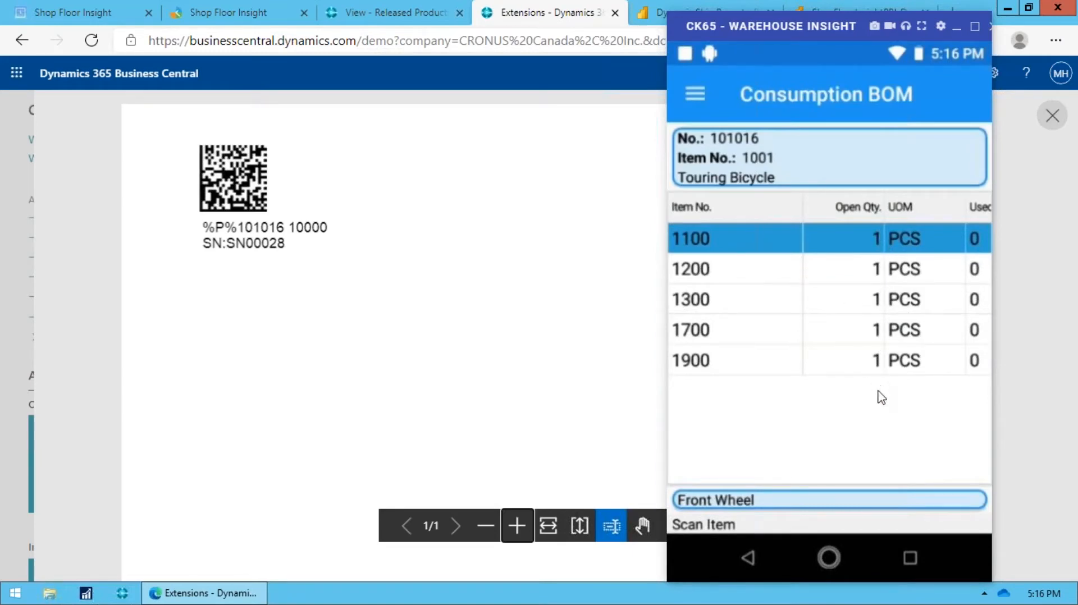
mouse_move(962, 394)
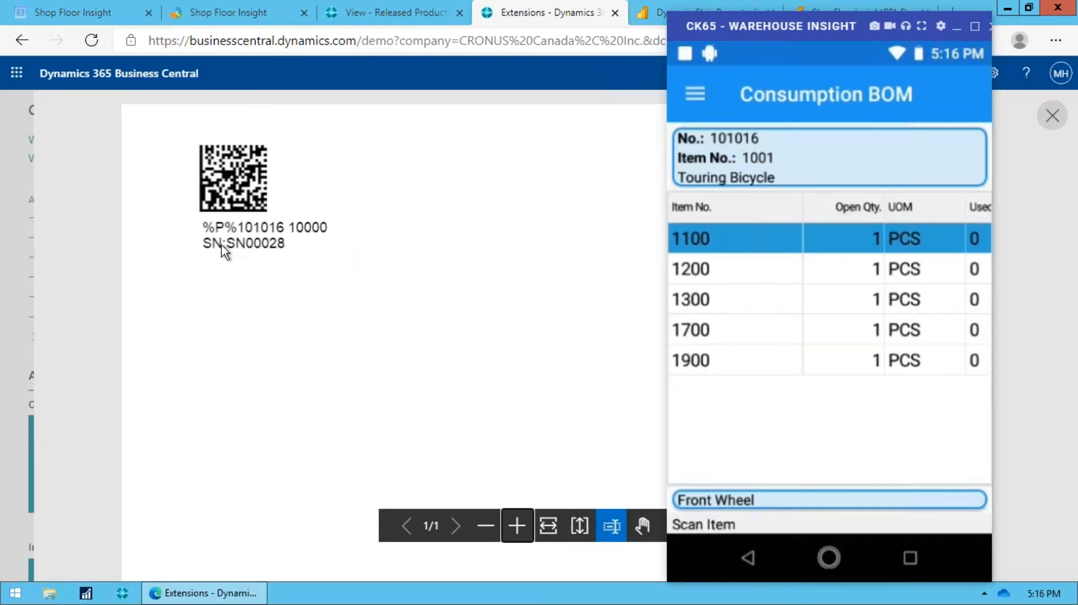
mouse_move(462, 312)
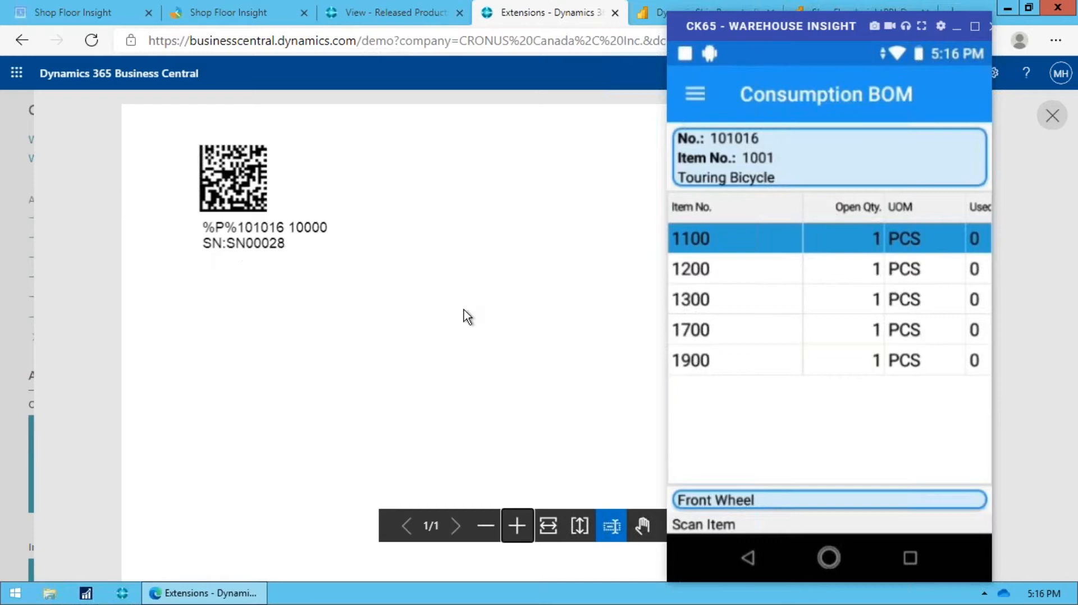
mouse_move(817, 422)
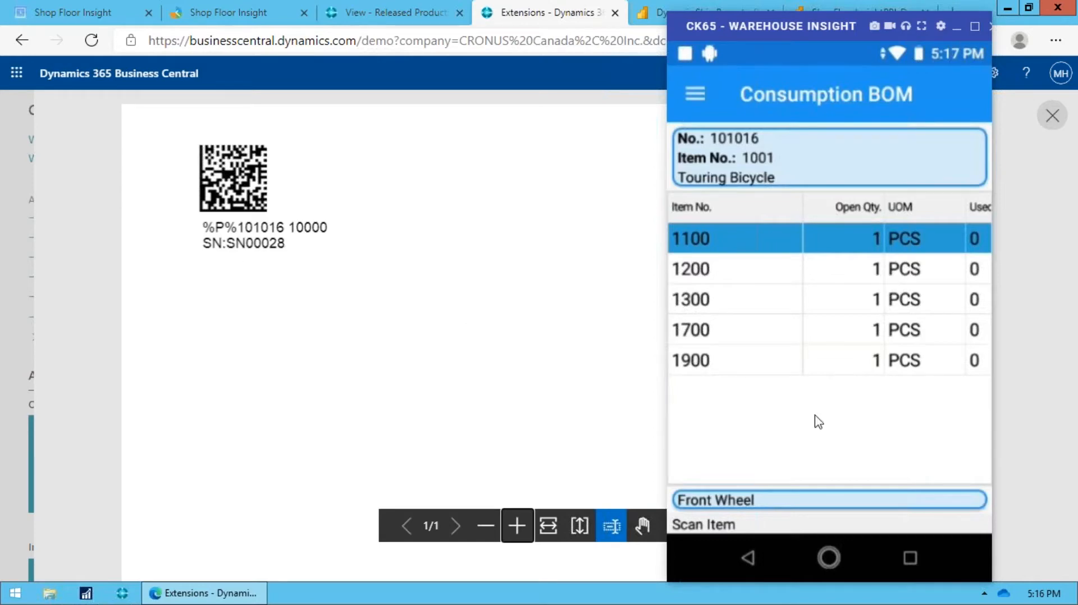
mouse_move(798, 353)
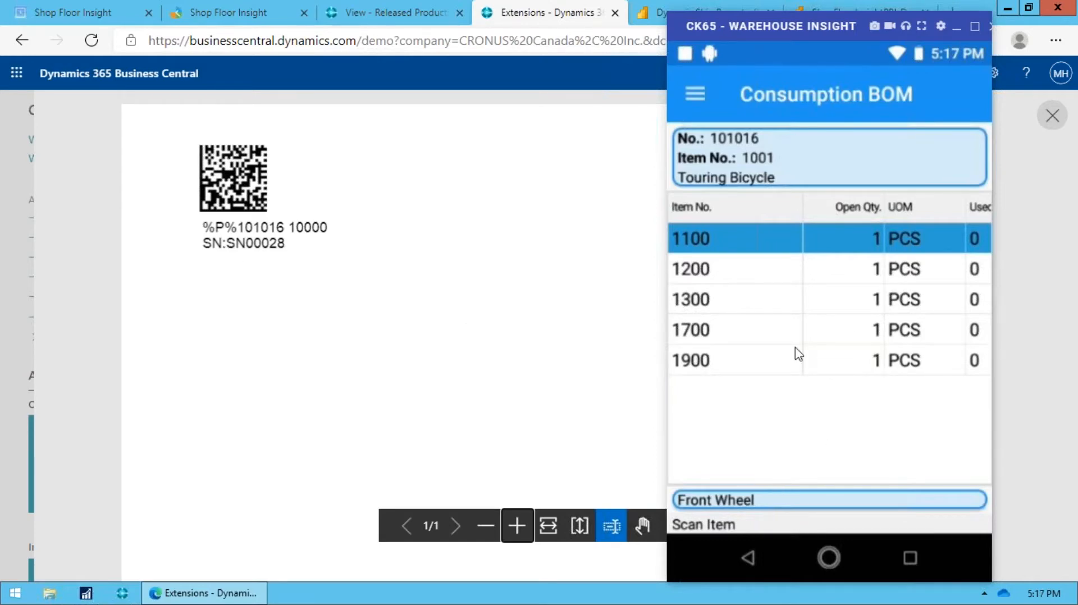
mouse_move(754, 544)
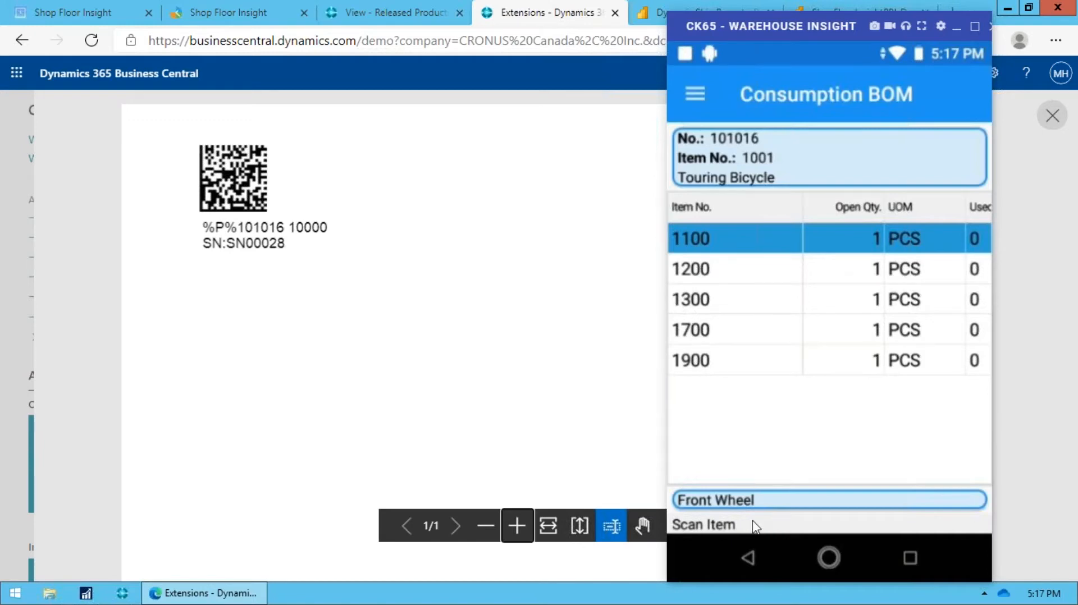
mouse_move(773, 544)
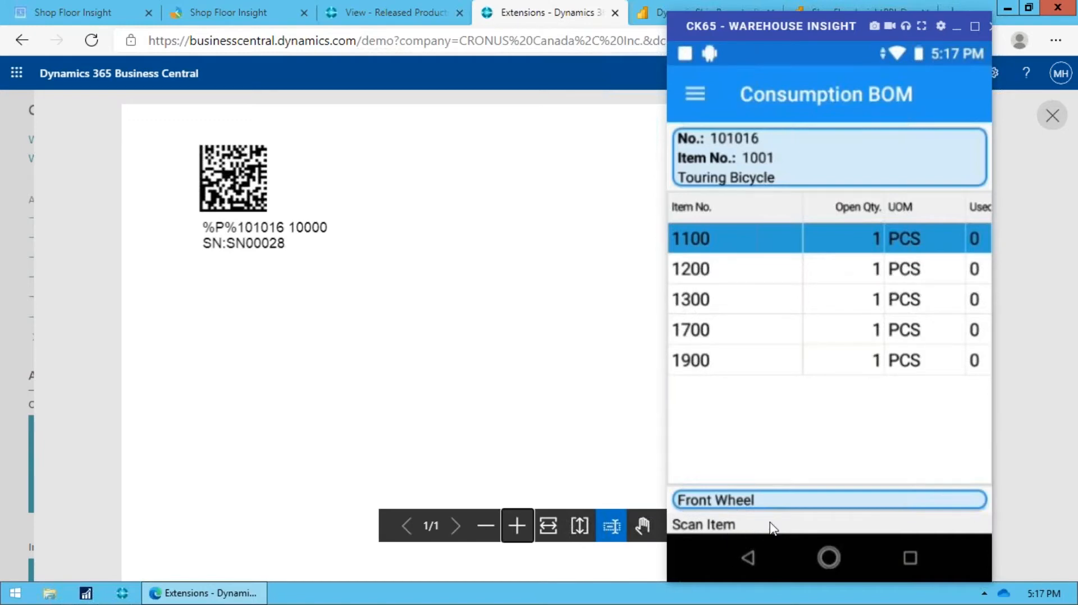
mouse_move(983, 397)
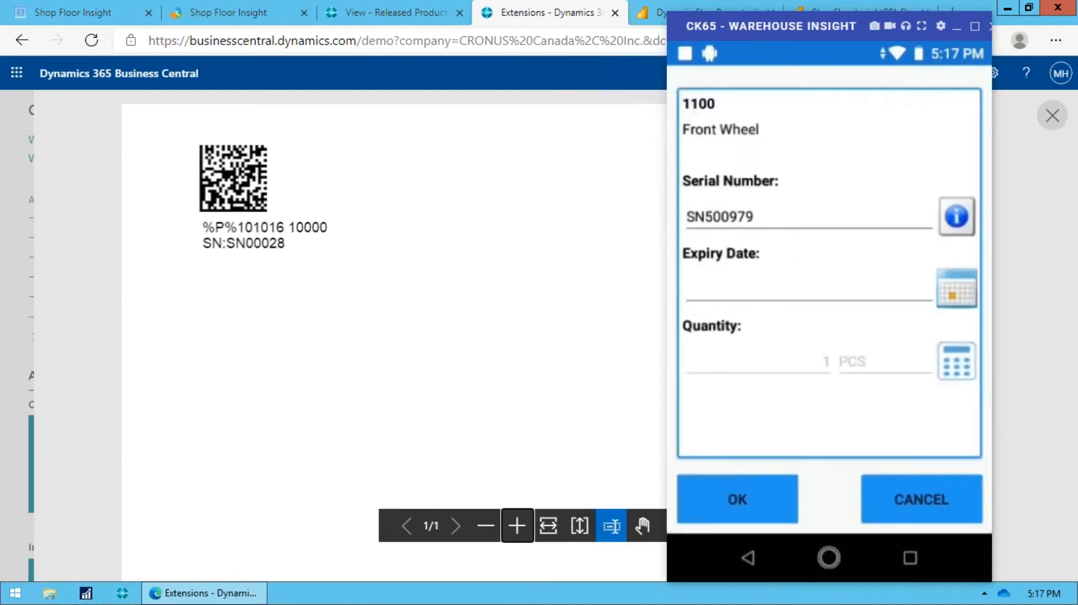
mouse_move(793, 260)
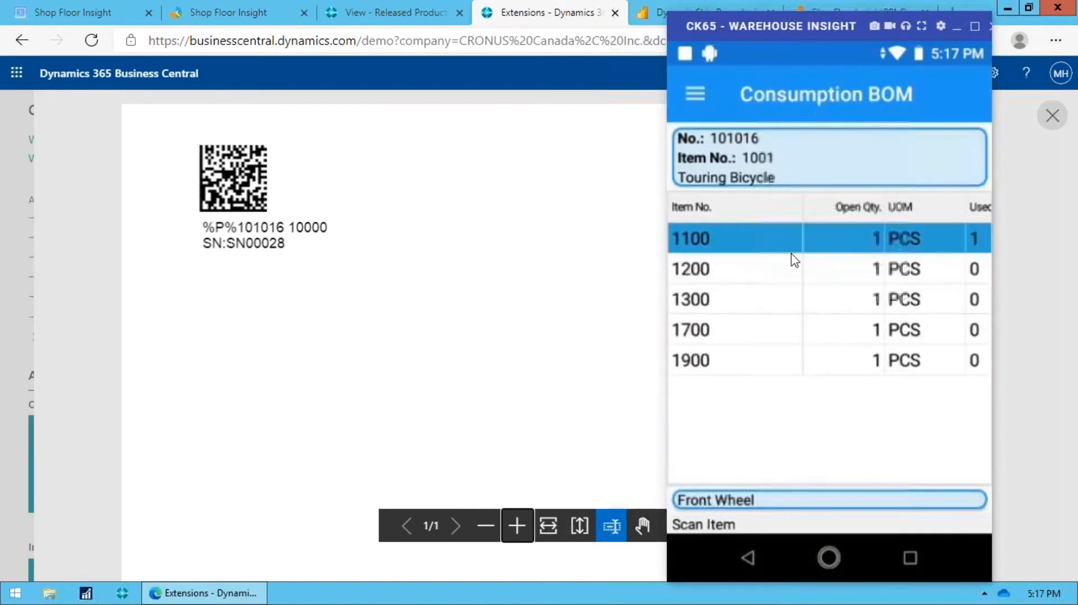
mouse_move(933, 239)
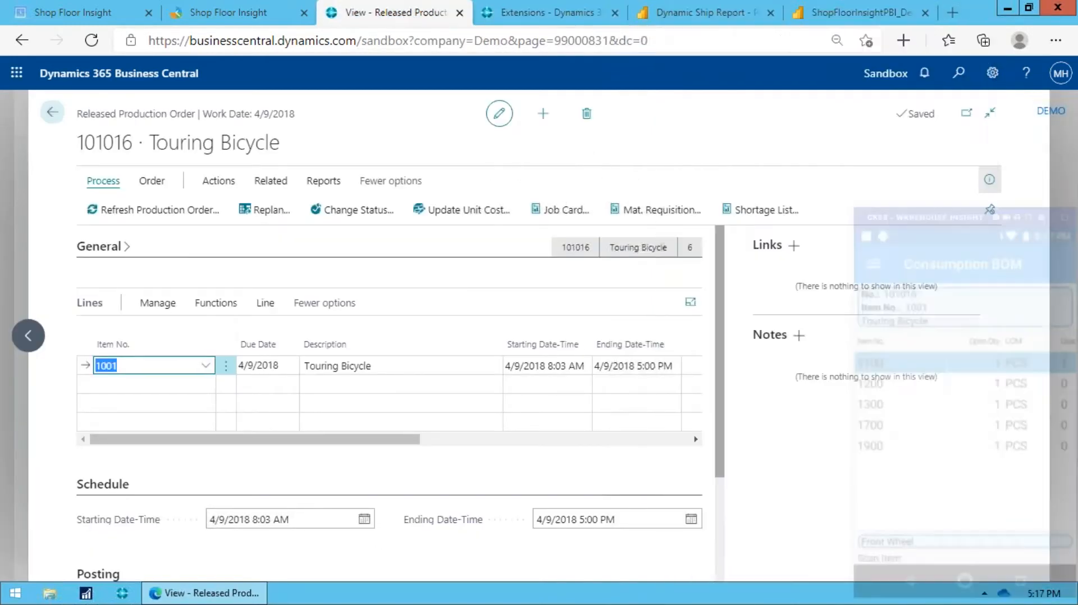
Search for consumption entries and open Warehouse Insight Consumption Entries.
left_click(958, 74)
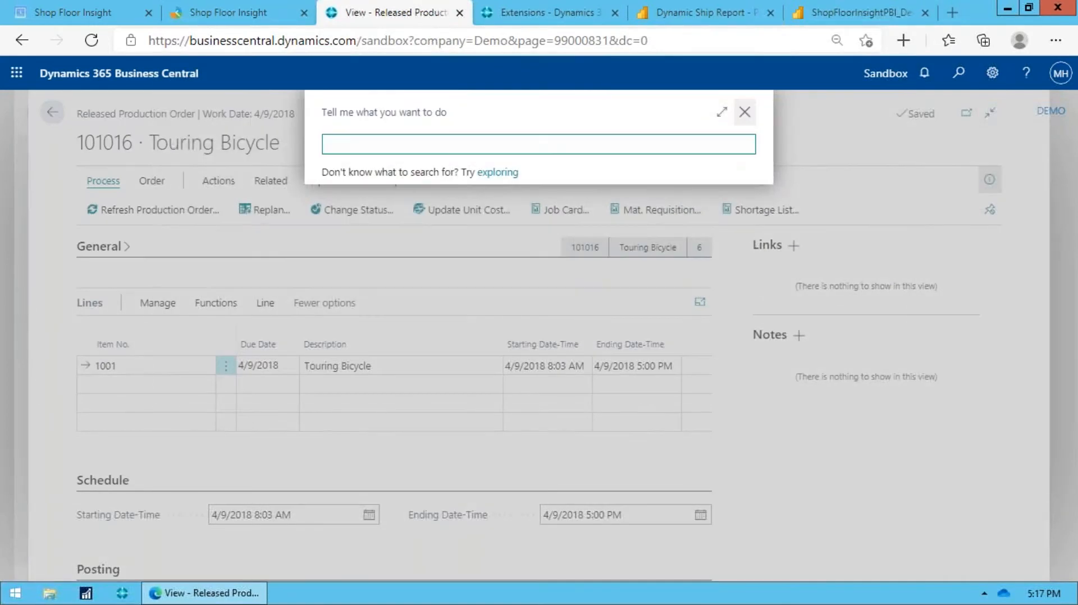
type("comp")
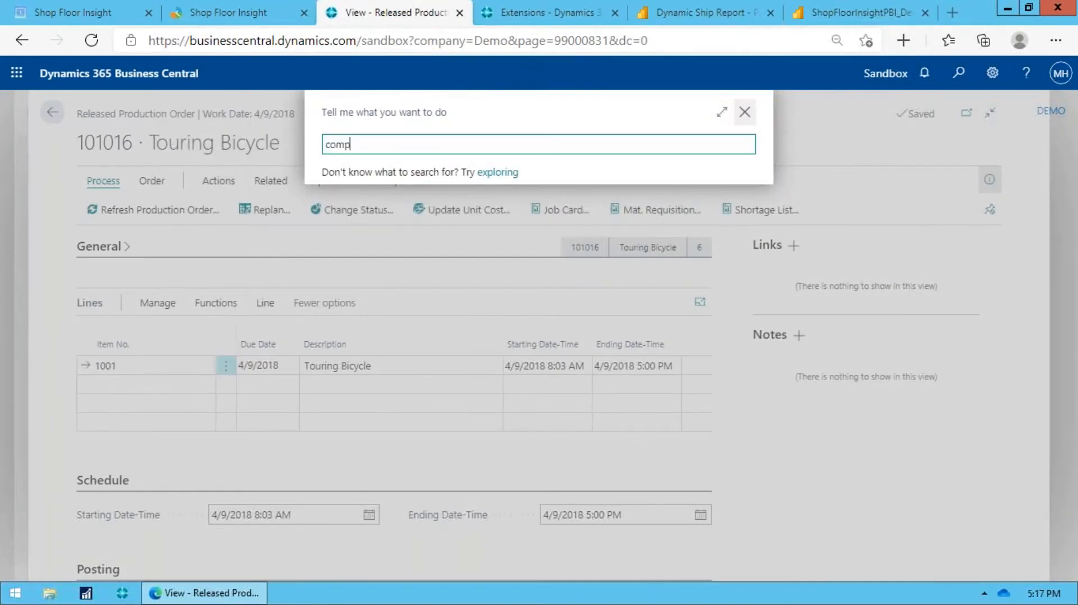
key("Backspace")
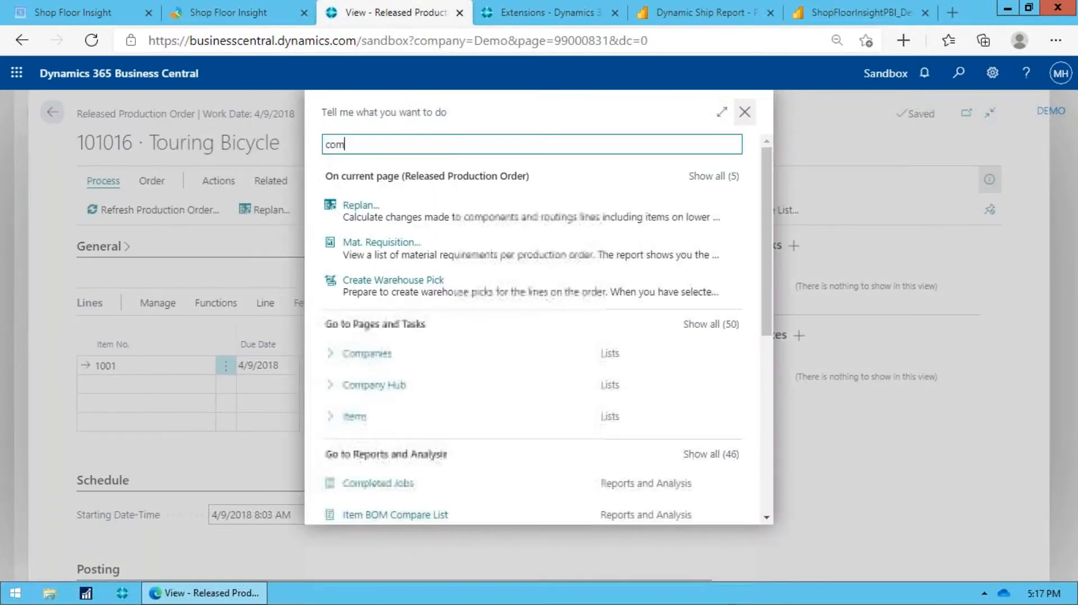
key("Backspace")
type("nsu ent")
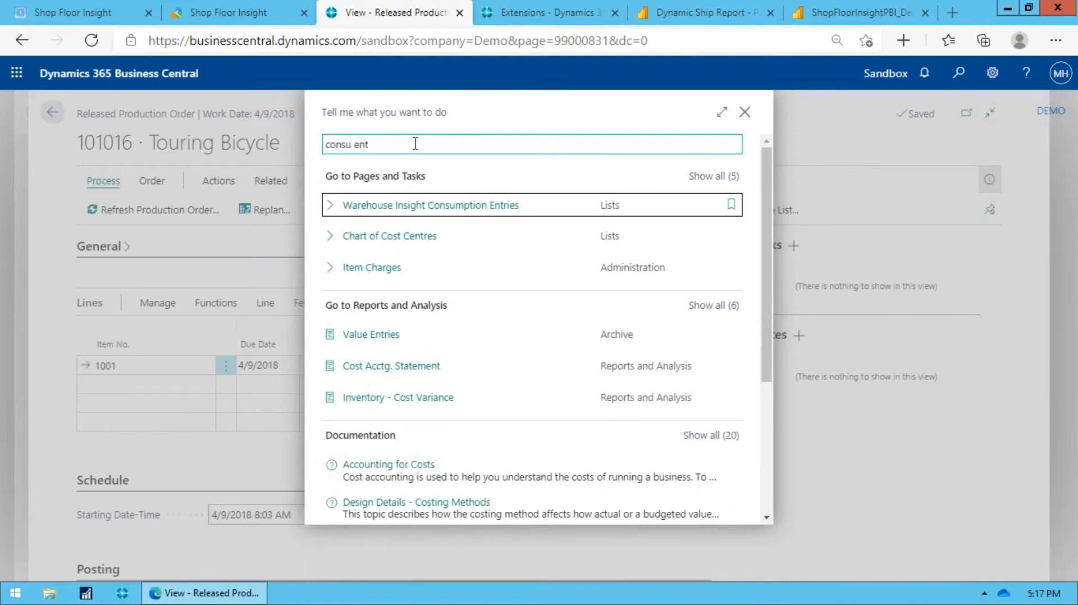
left_click(428, 205)
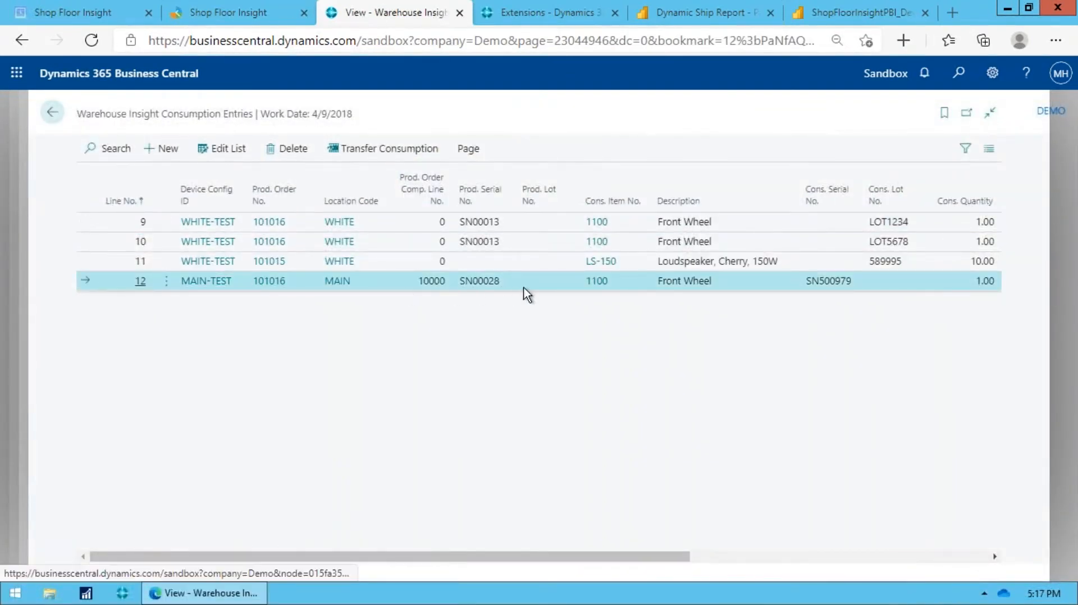
mouse_move(859, 283)
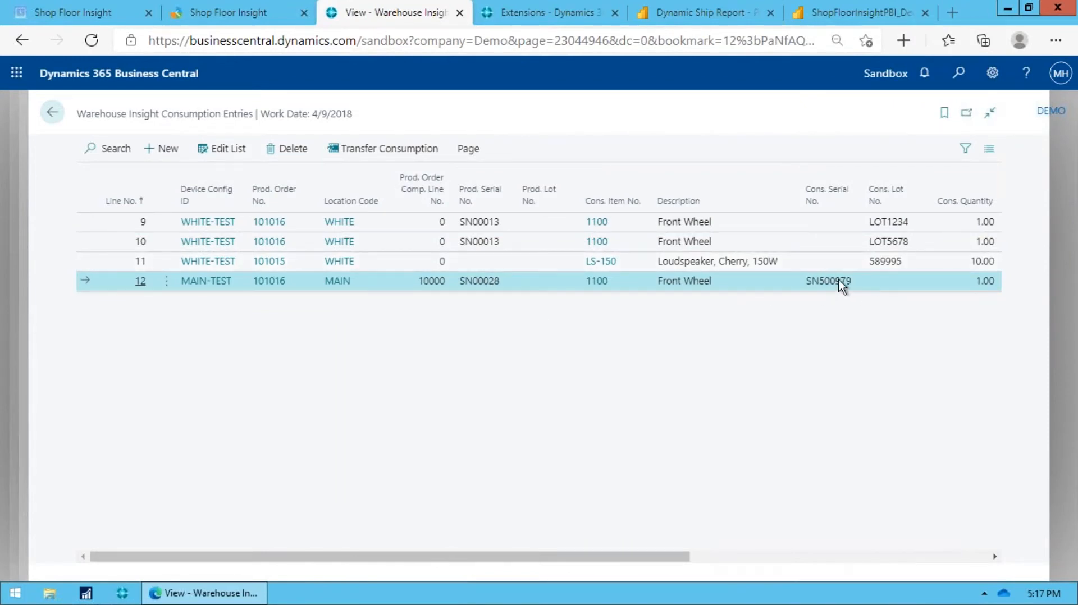
mouse_move(821, 297)
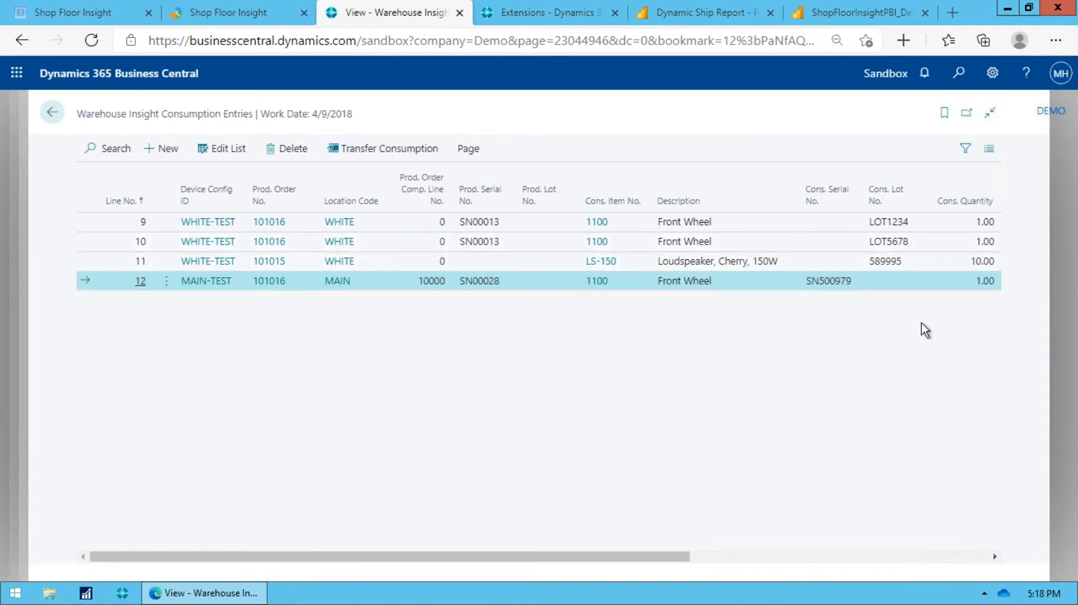
mouse_move(826, 325)
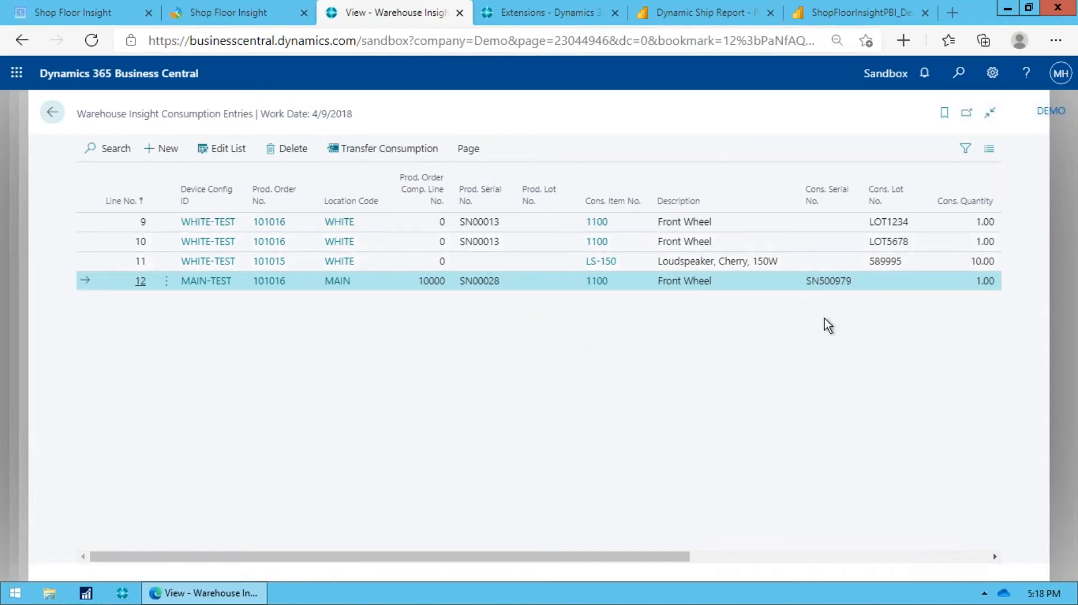
mouse_move(410, 296)
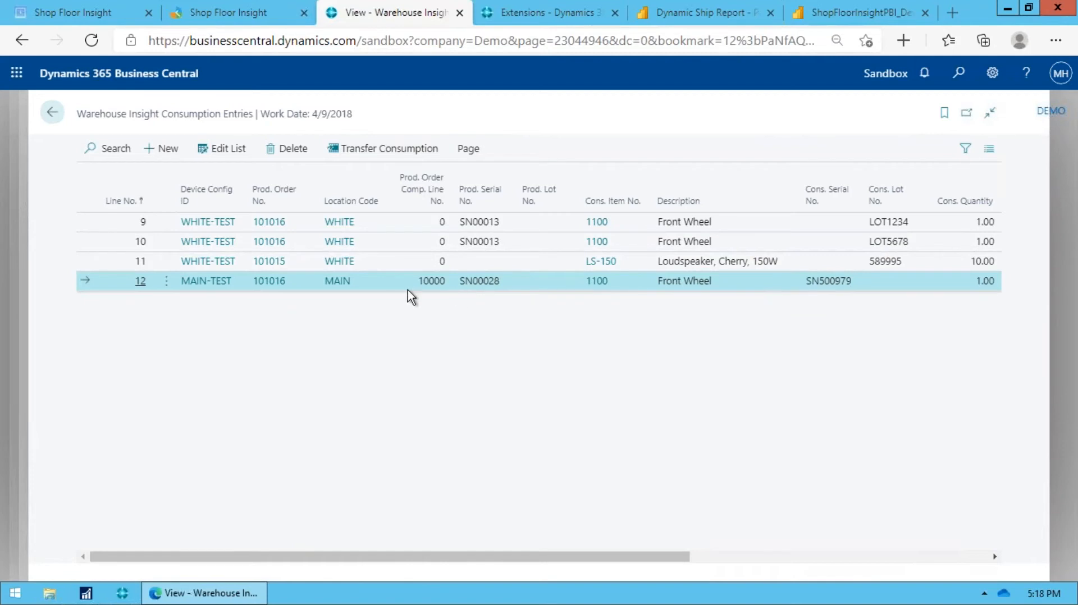
mouse_move(440, 299)
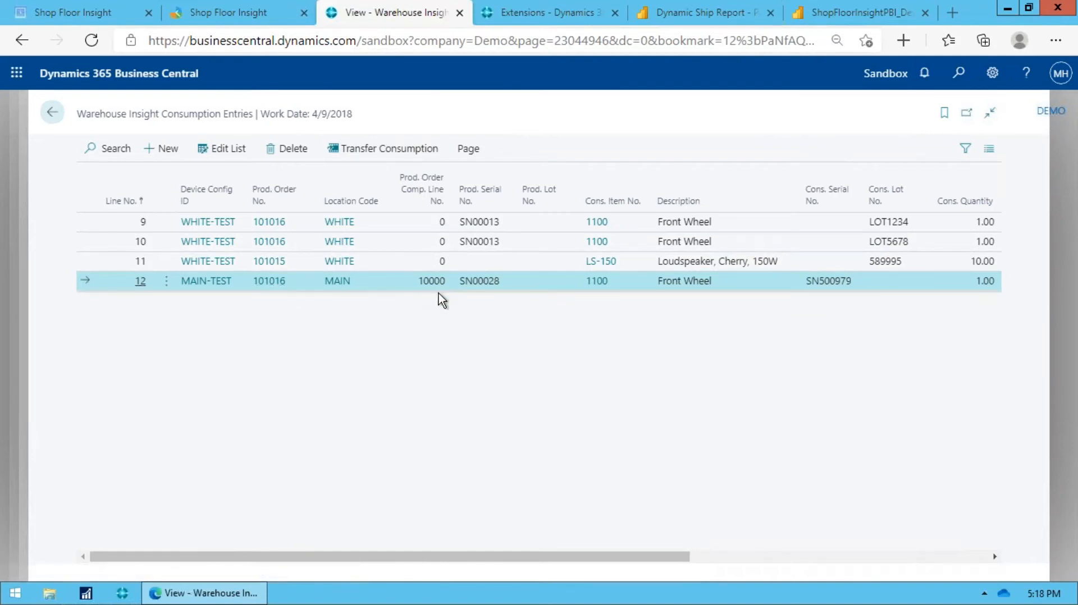
mouse_move(496, 295)
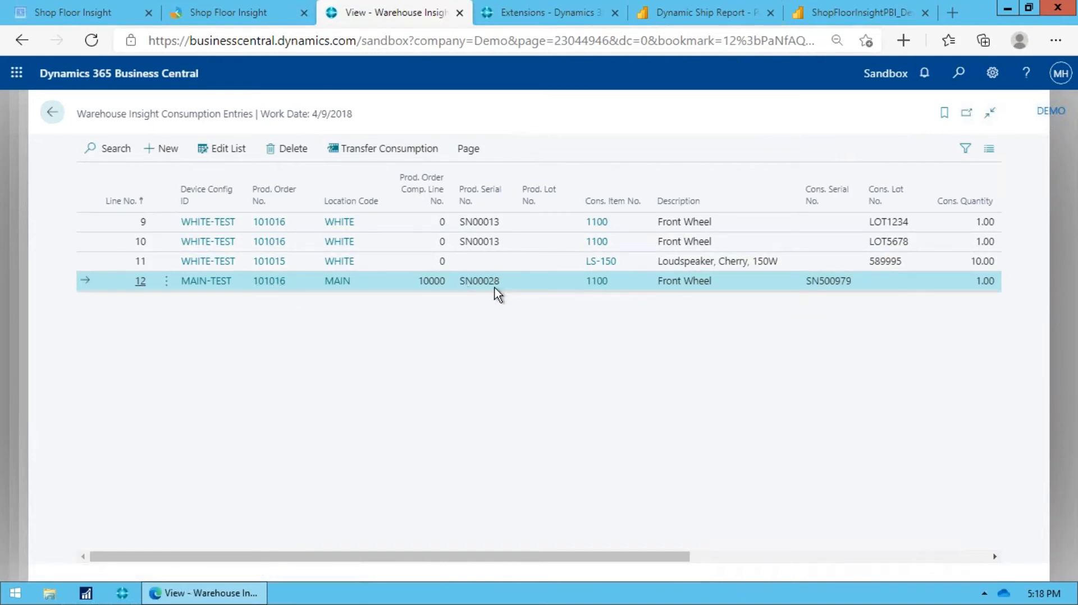
mouse_move(793, 310)
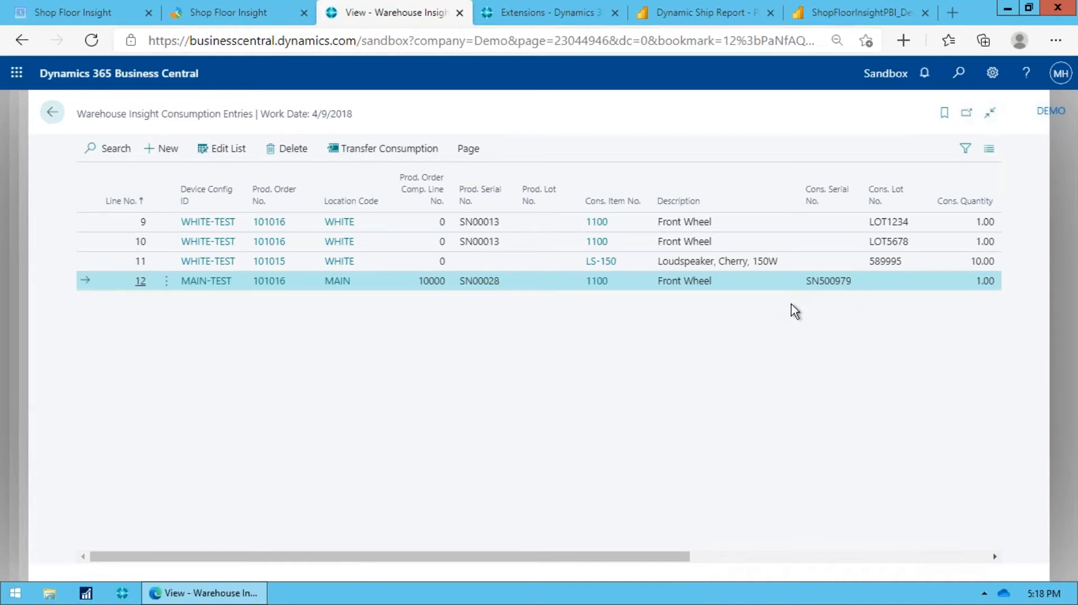
mouse_move(818, 331)
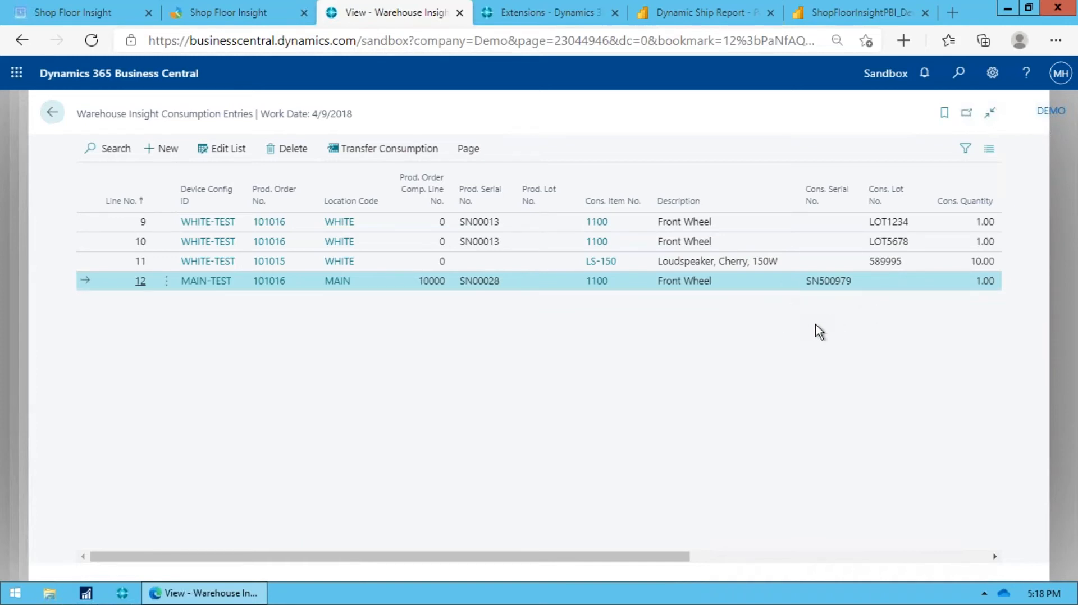
mouse_move(1059, 403)
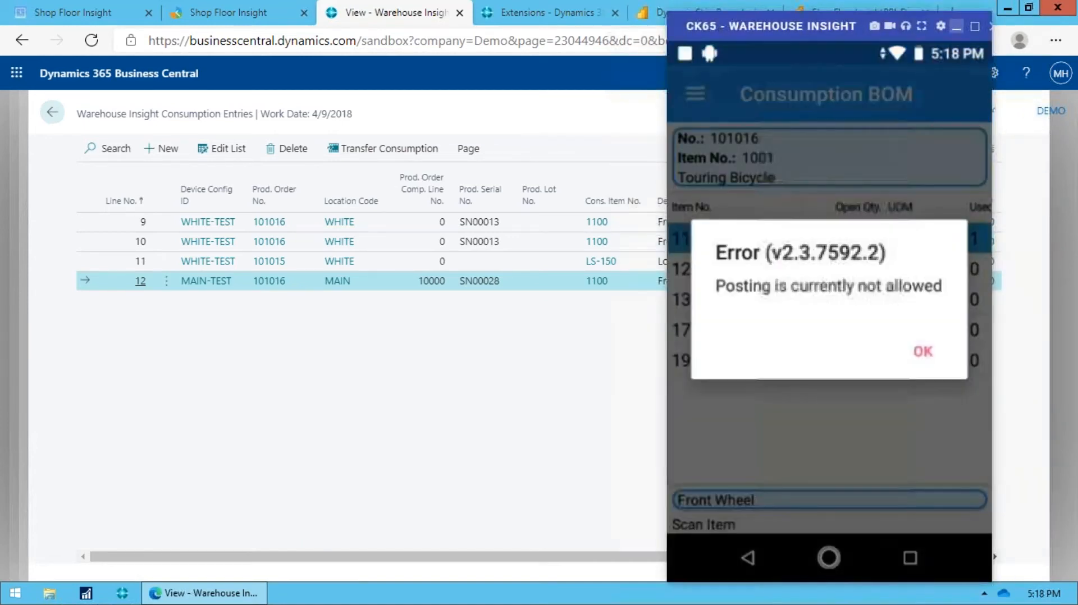
mouse_move(894, 308)
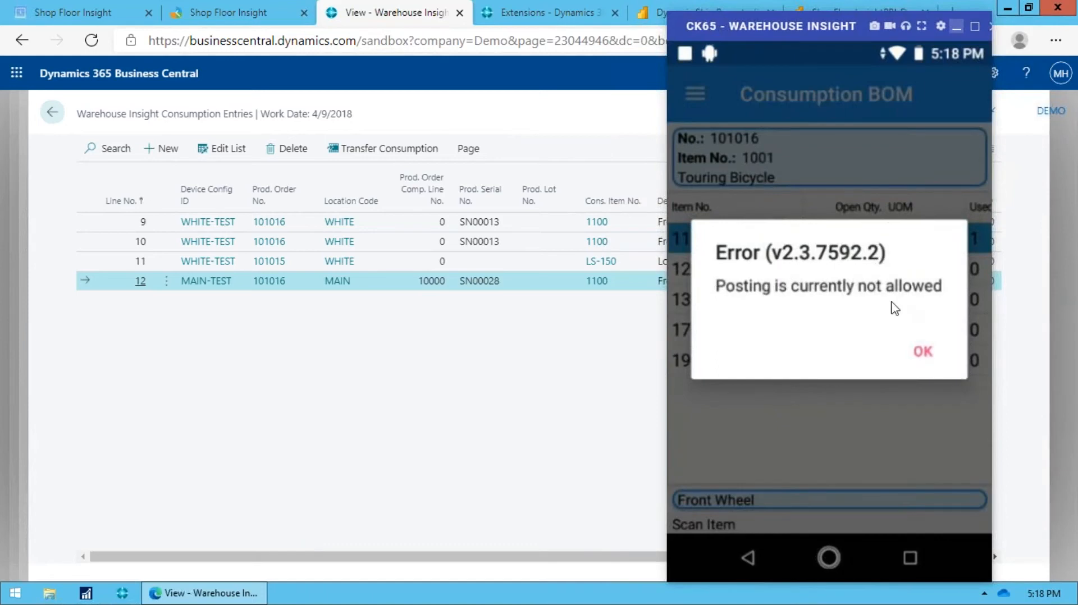
mouse_move(881, 329)
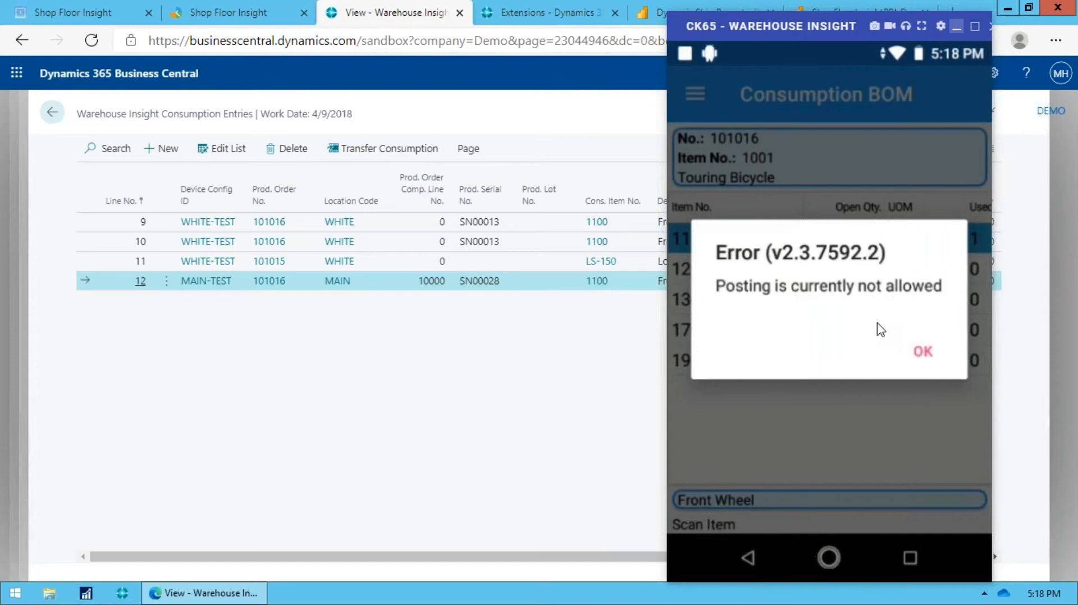
Tap OK on the handheld's 'Posting is currently not allowed' error.
left_click(922, 352)
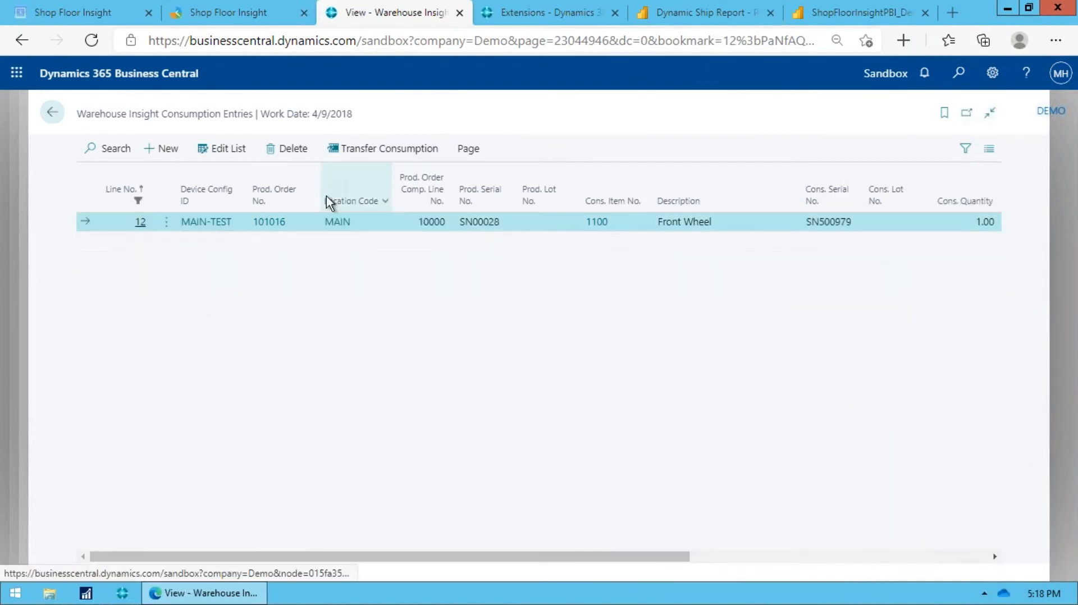
mouse_move(379, 155)
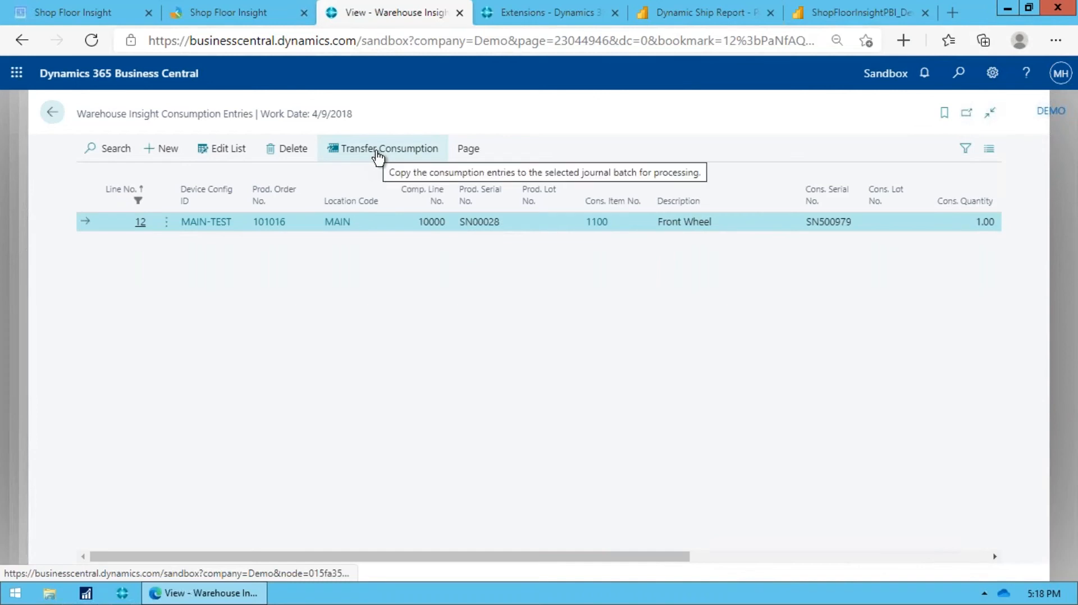
mouse_move(643, 236)
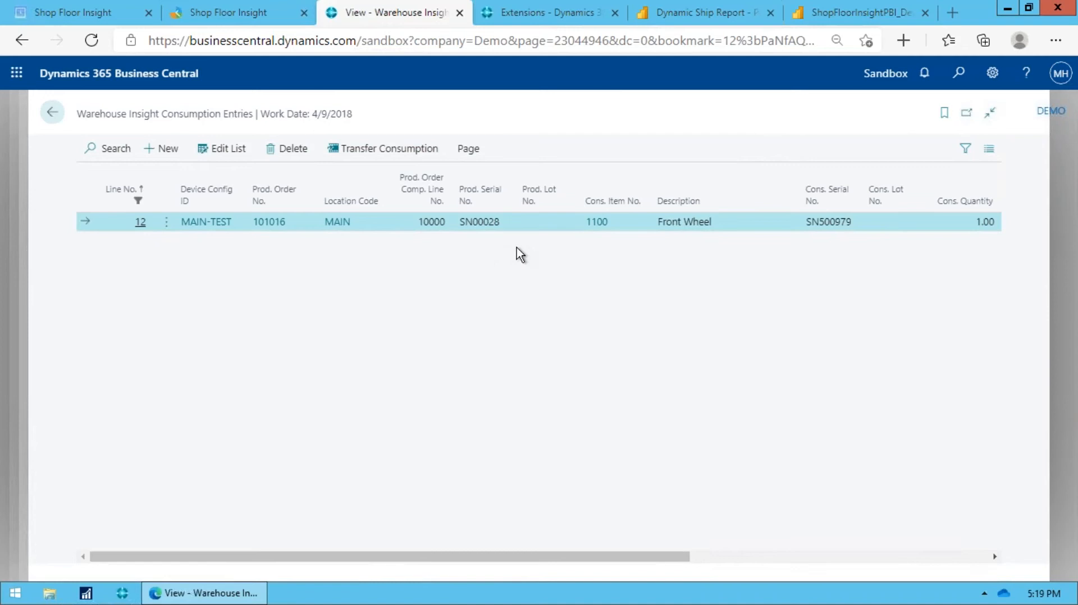
mouse_move(699, 247)
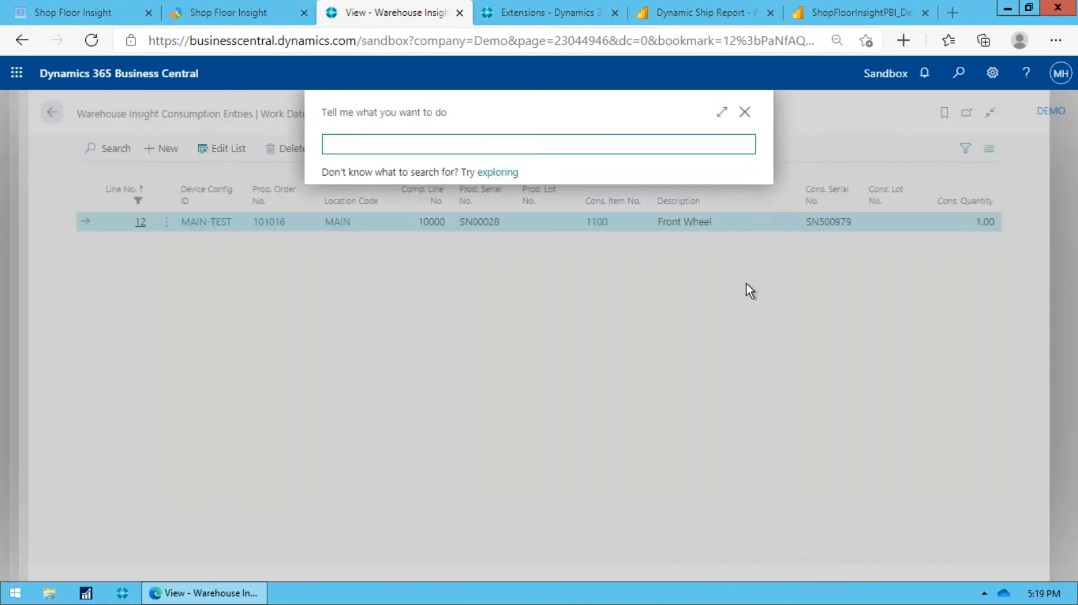
Search 'co' and open the empty Warehouse Insight Component Usage page.
type("compo usag")
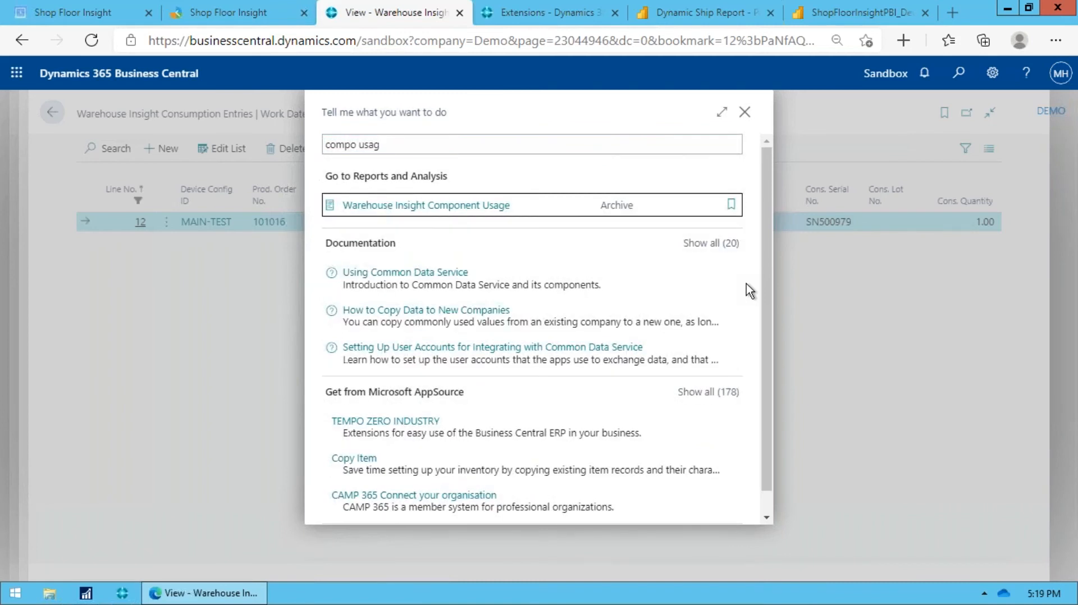
mouse_move(556, 216)
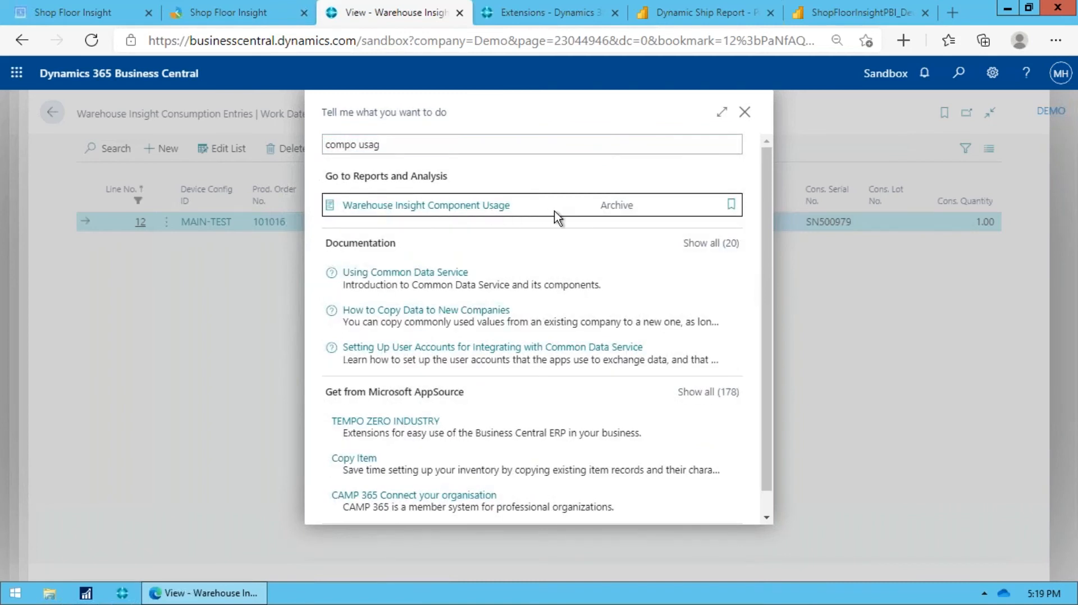
left_click(424, 205)
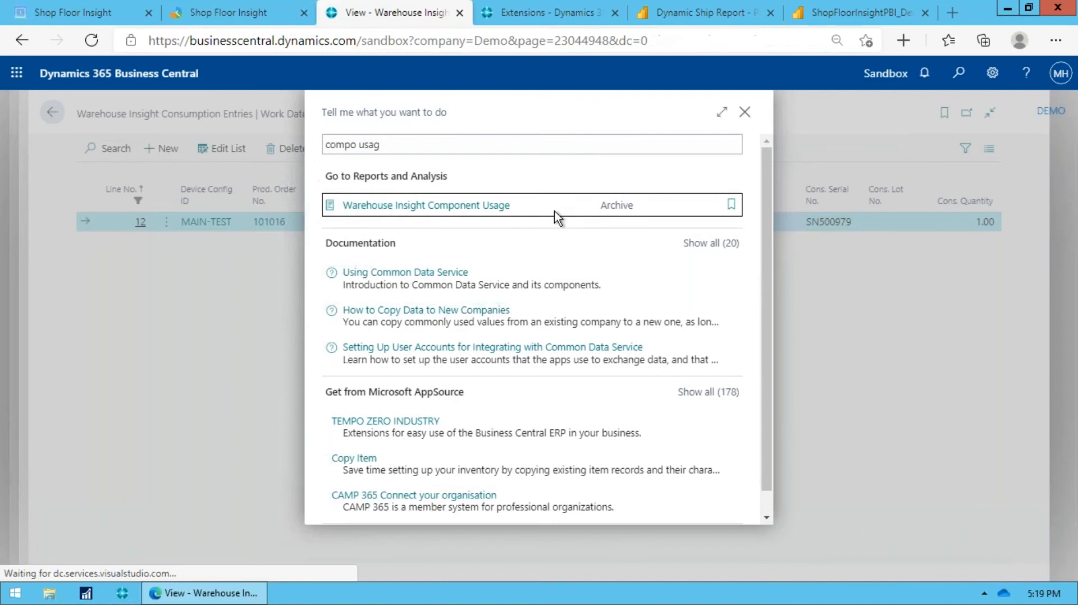
left_click(425, 205)
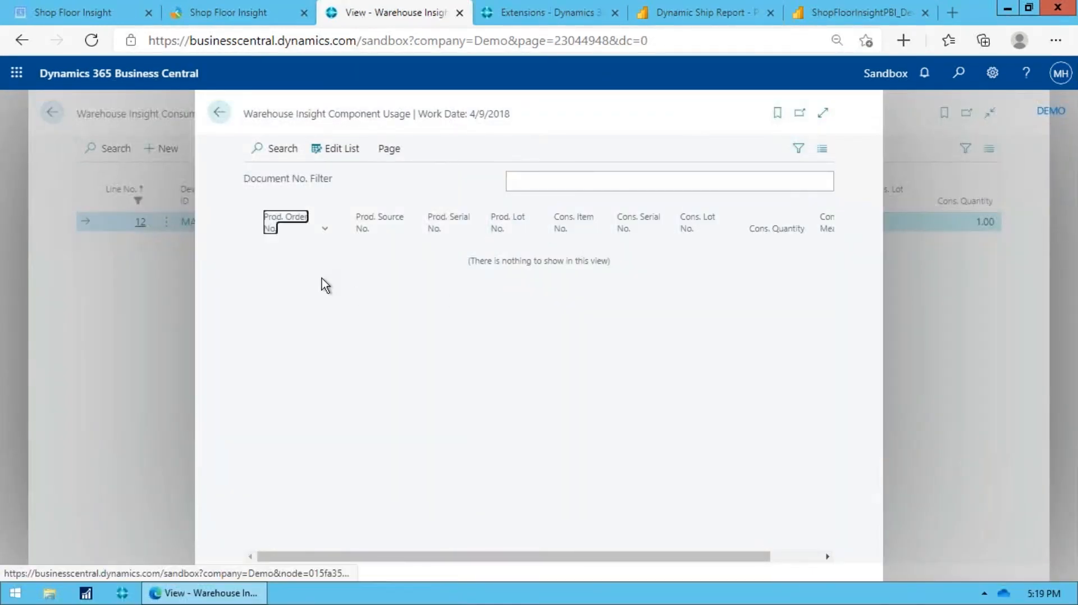
mouse_move(480, 281)
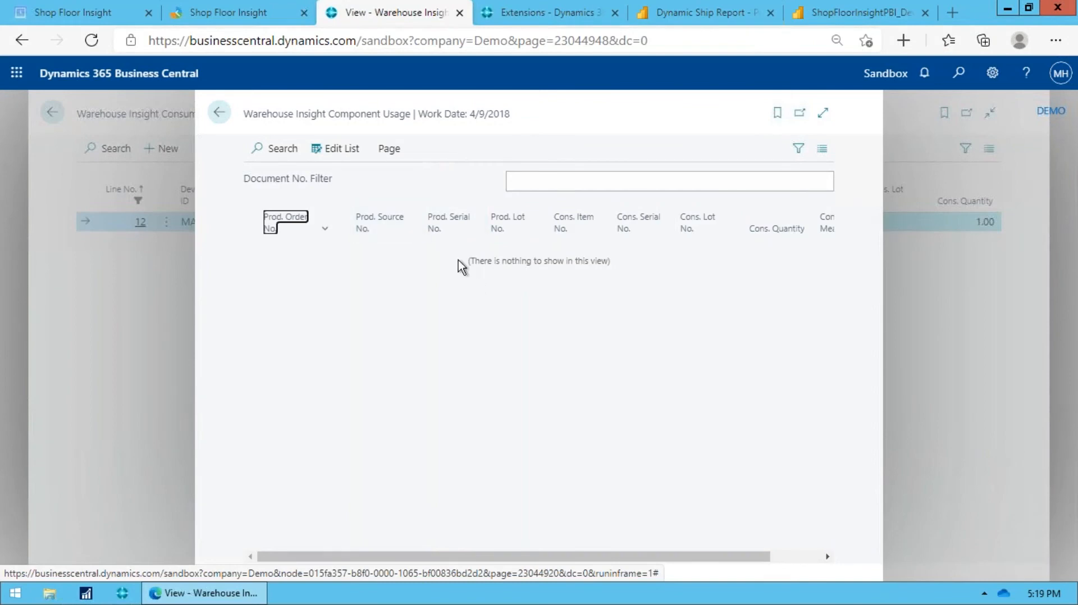
mouse_move(646, 251)
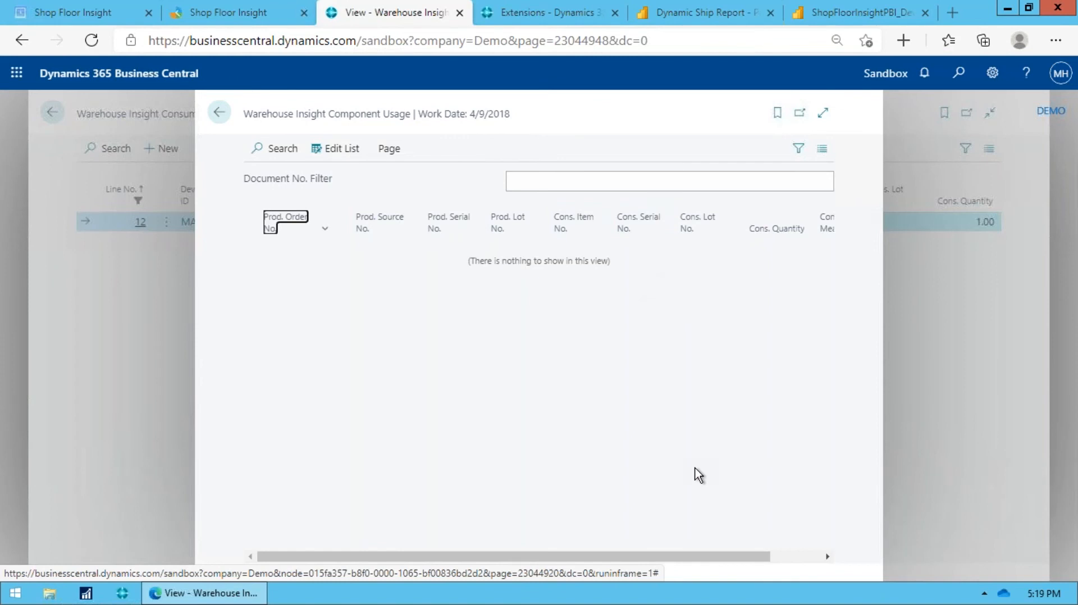
mouse_move(653, 251)
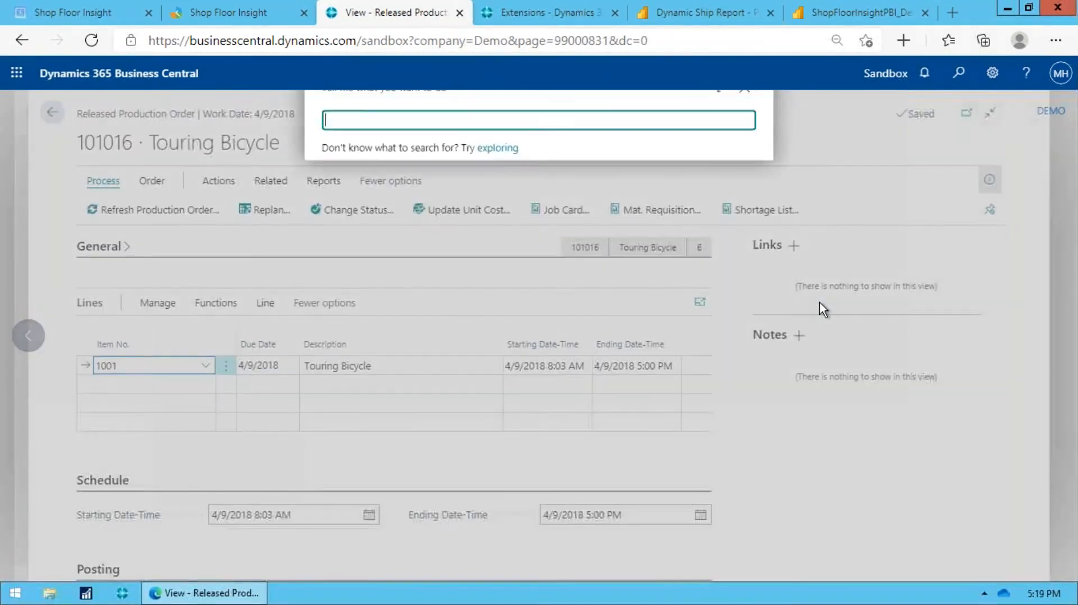
Open the DEFAULT Consumption Journal and blank its WHI Prod. and Cons. serial numbers.
type("consu")
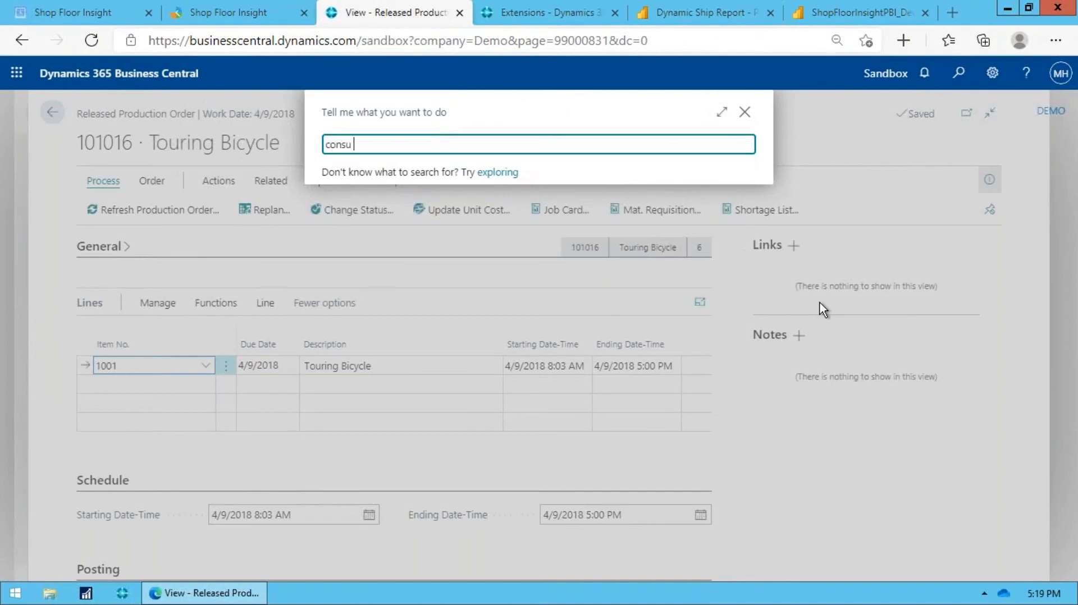
type("jou")
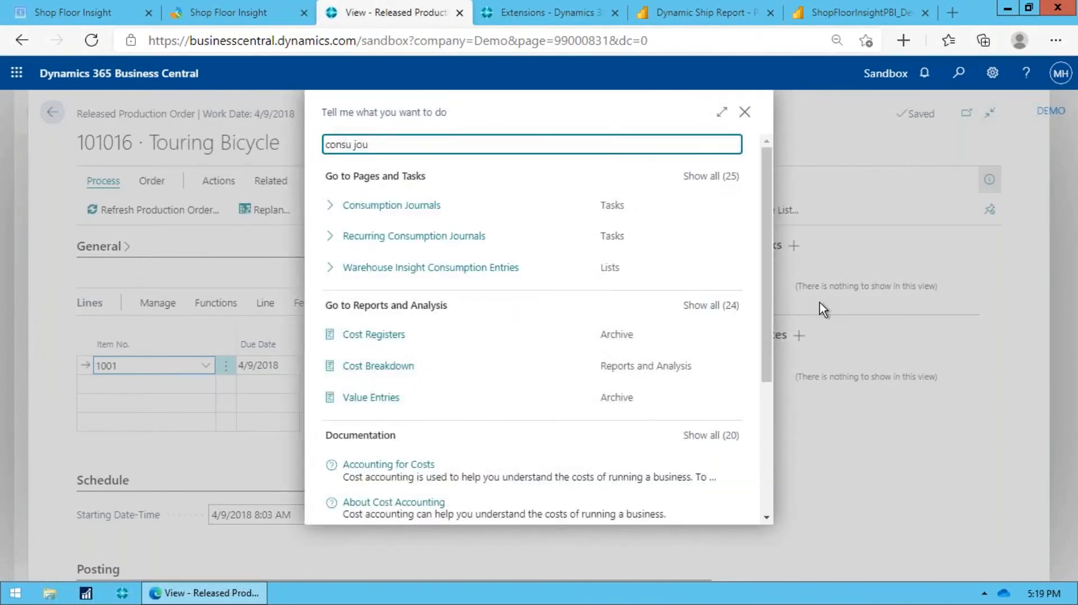
left_click(392, 205)
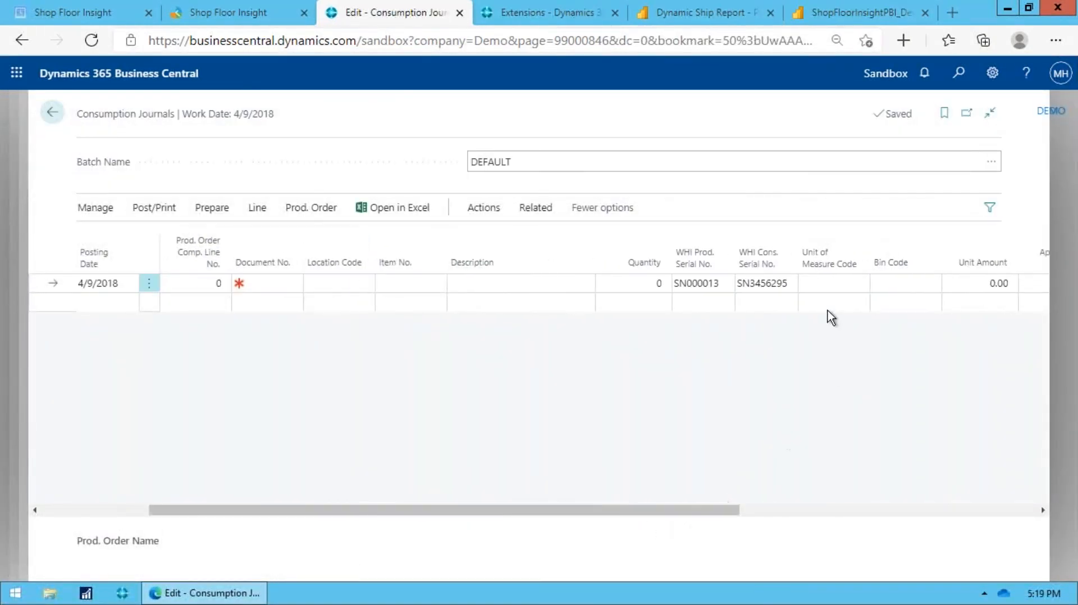
left_click(701, 283)
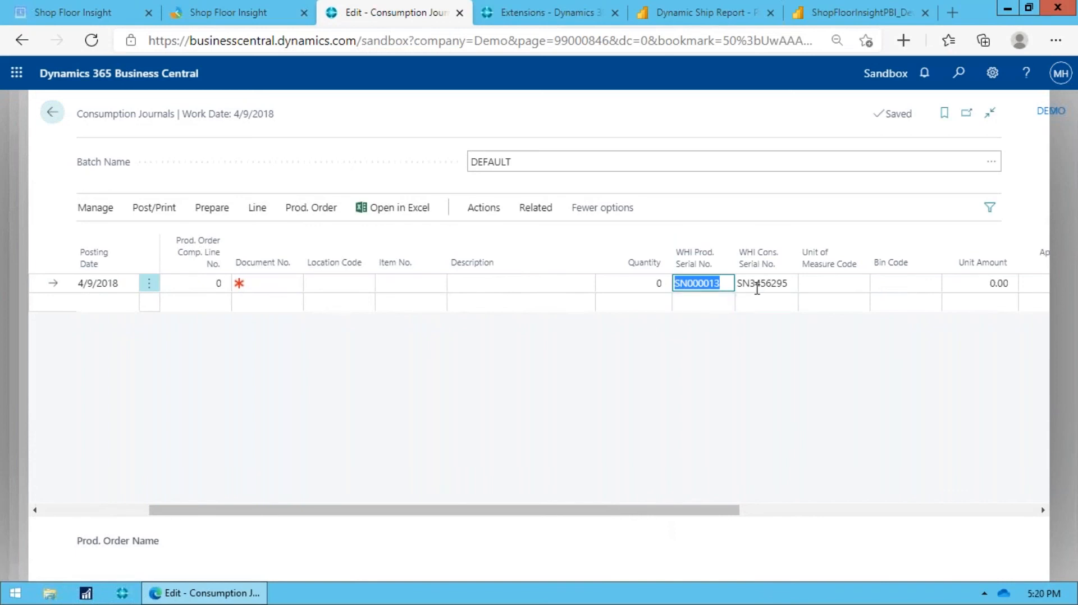
left_click(766, 283)
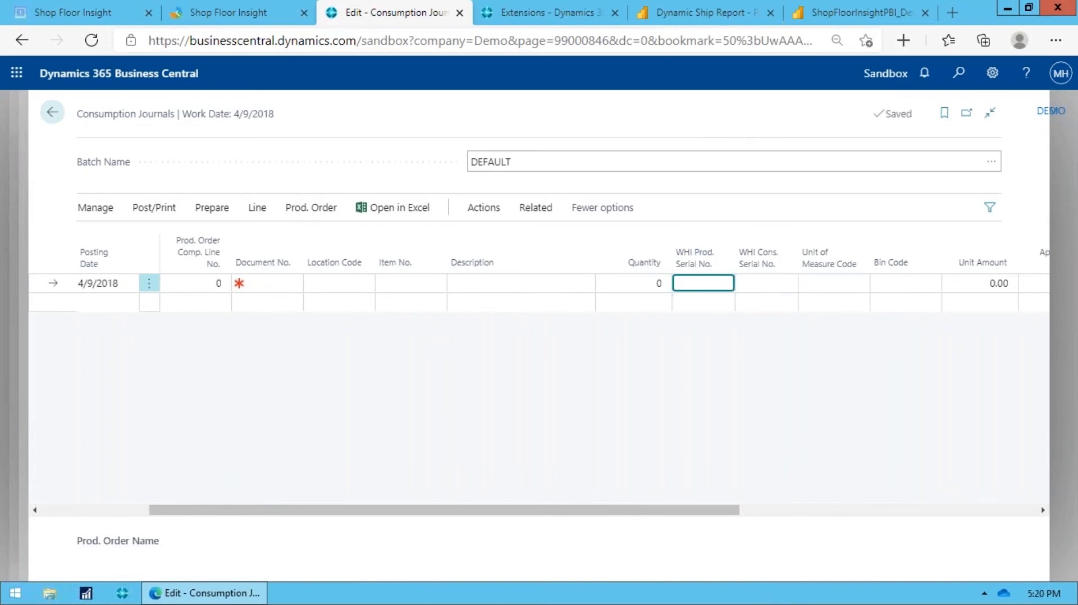
mouse_move(743, 322)
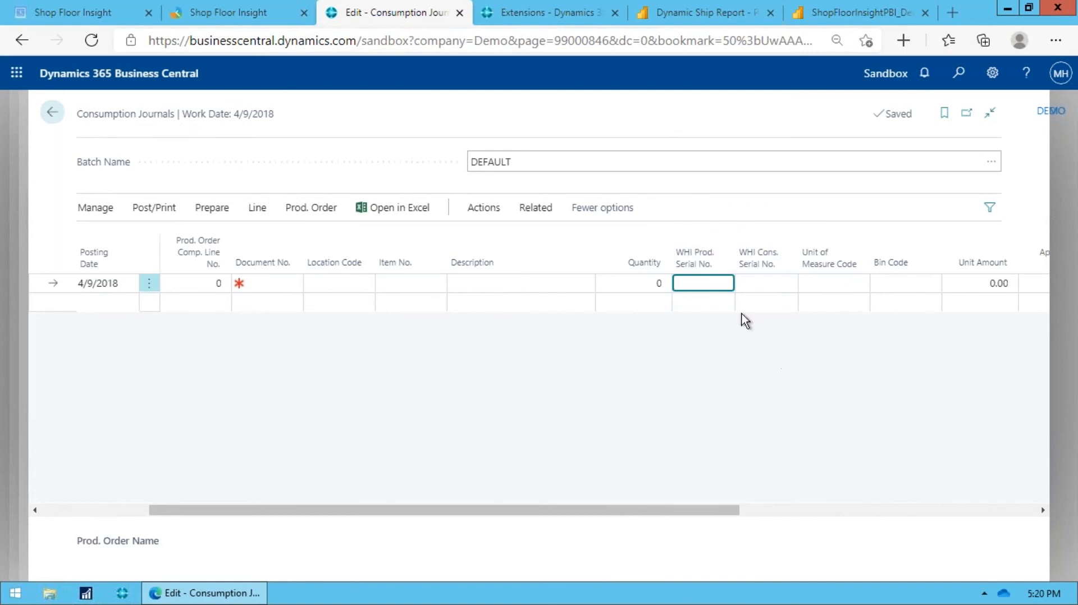